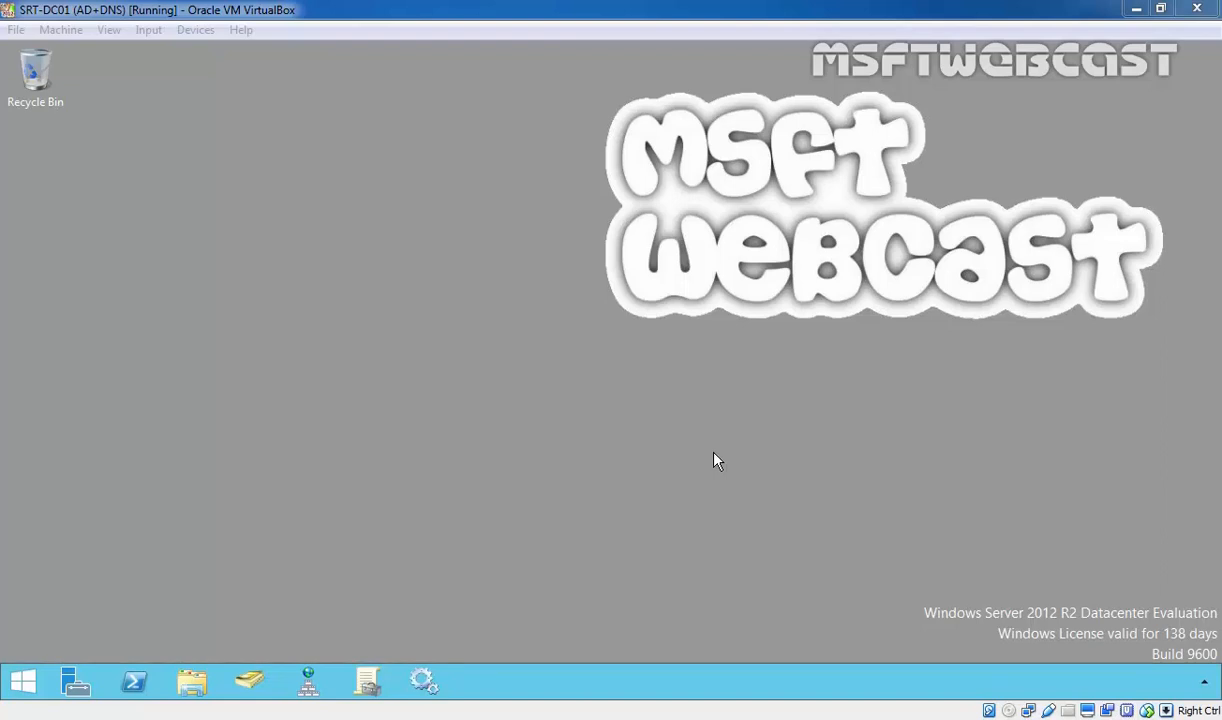
mouse_move(722, 400)
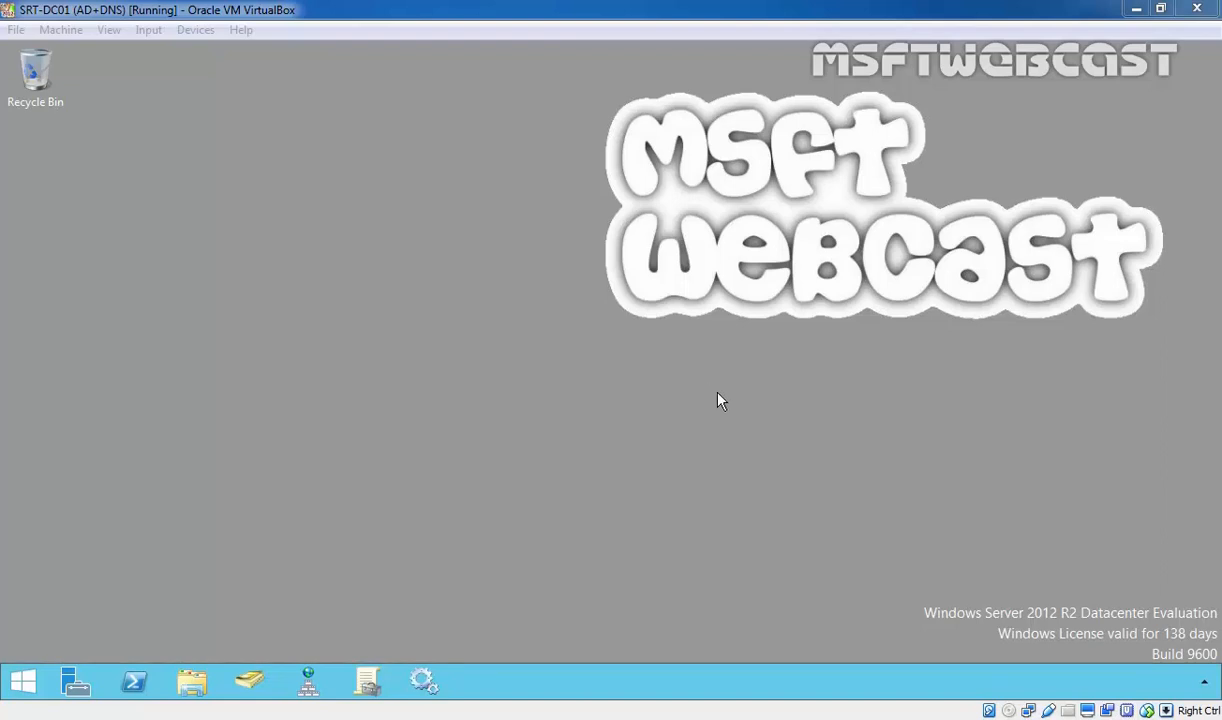
mouse_move(450, 380)
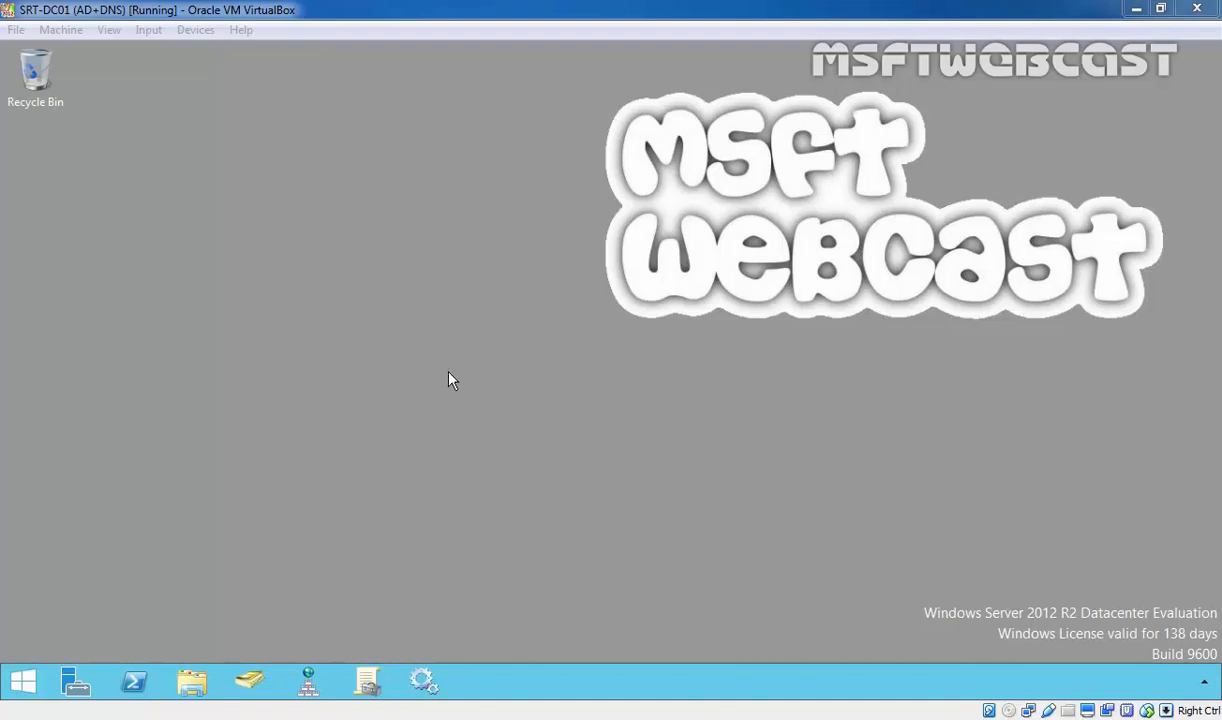
mouse_move(452, 662)
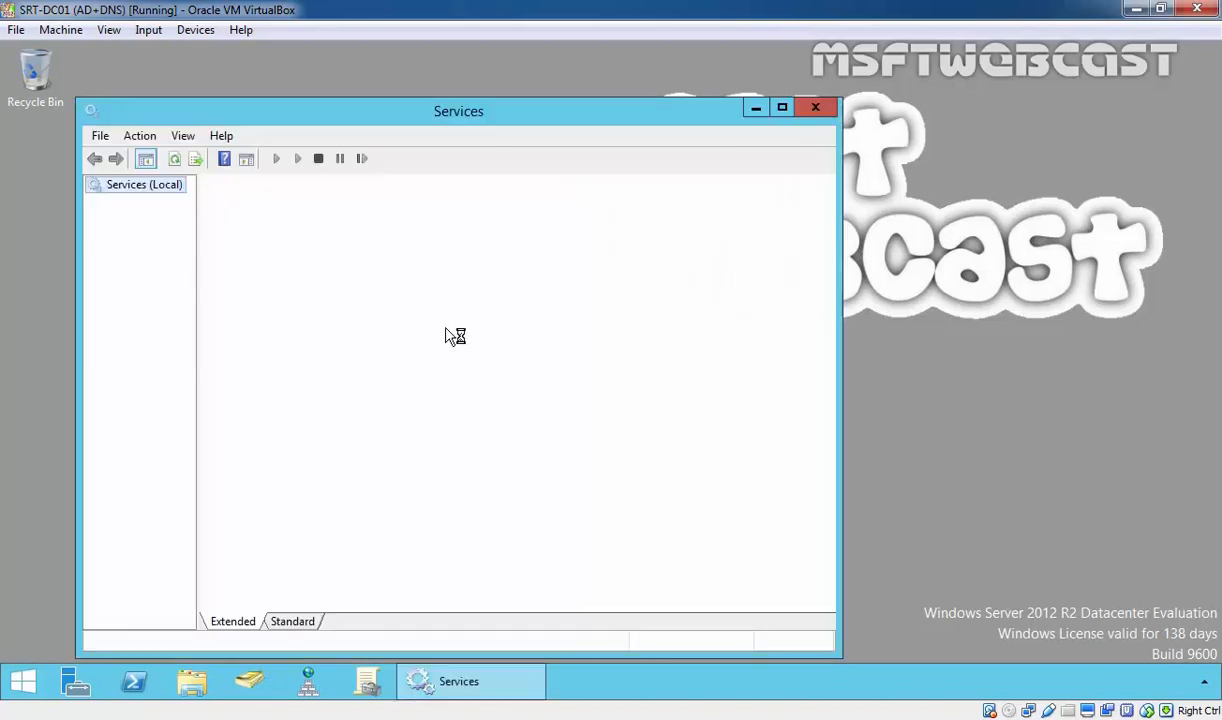
mouse_move(441, 315)
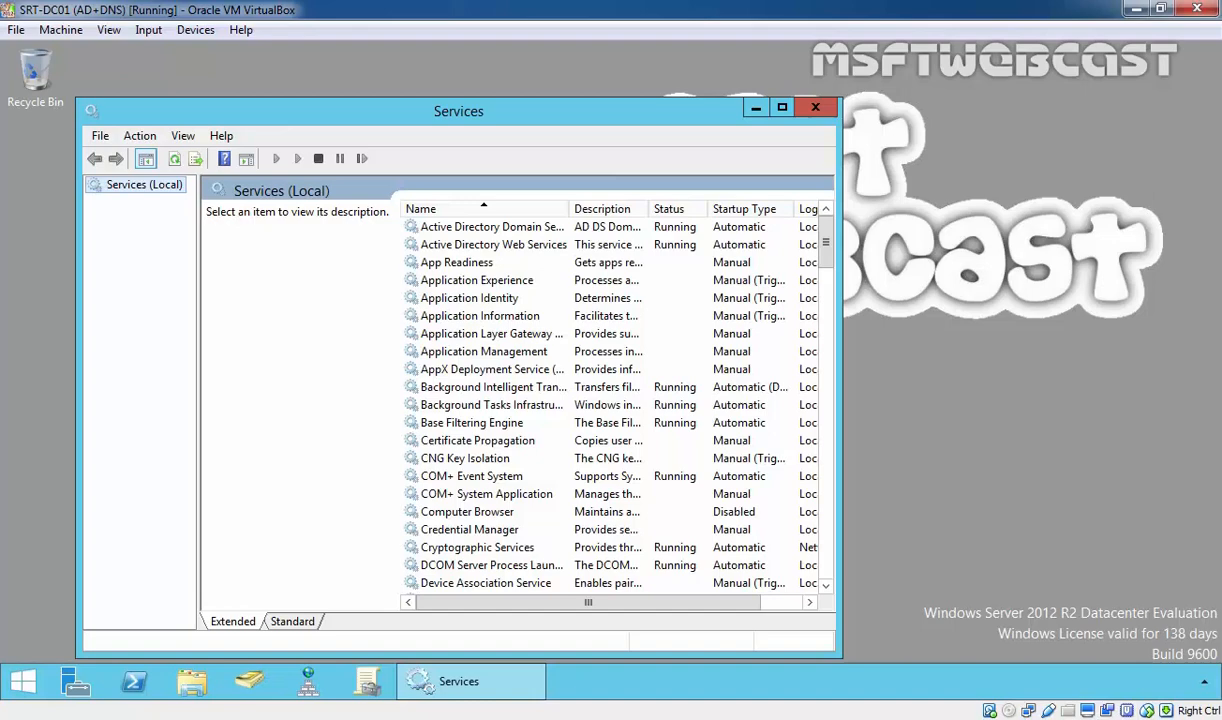
Stop Active Directory Domain Services and confirm stopping its dependent services
right_click(490, 226)
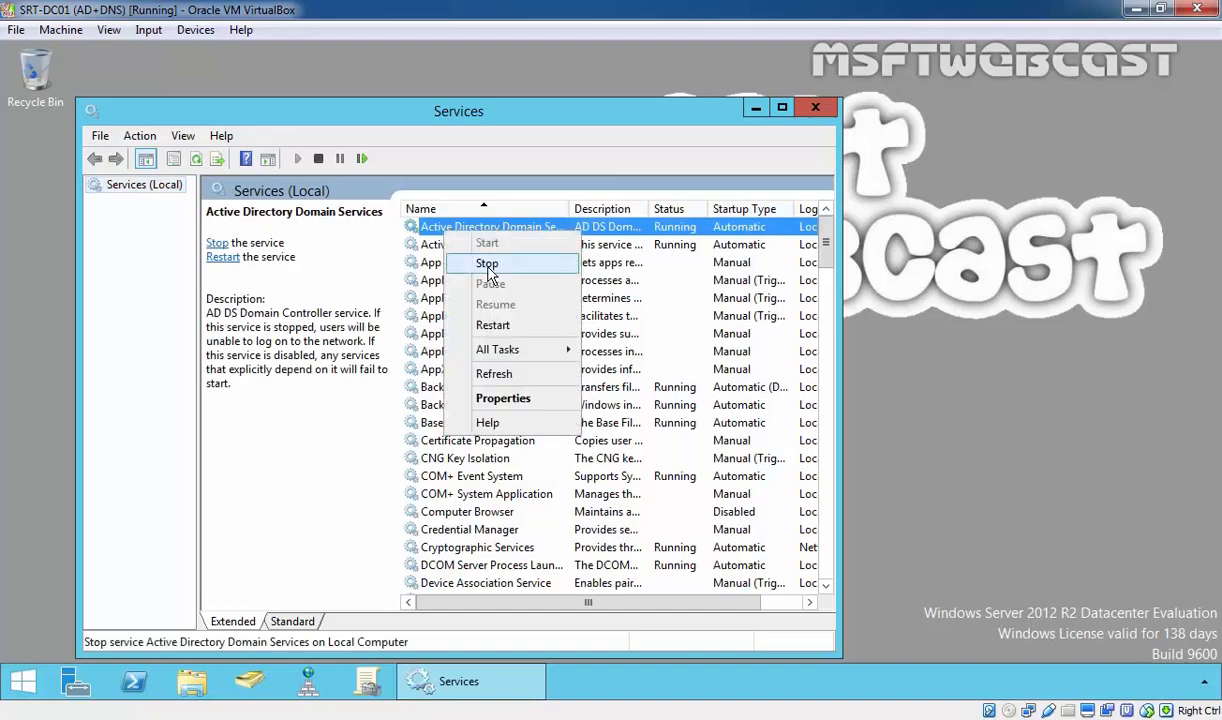
left_click(487, 263)
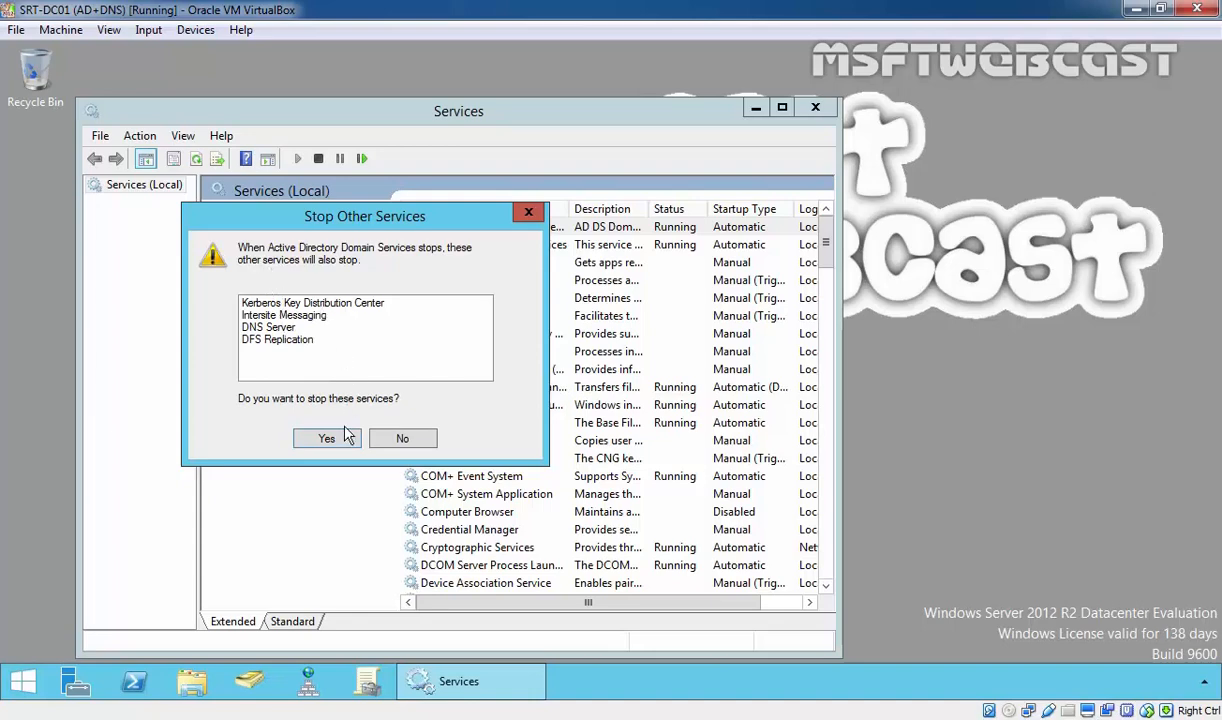
left_click(326, 438)
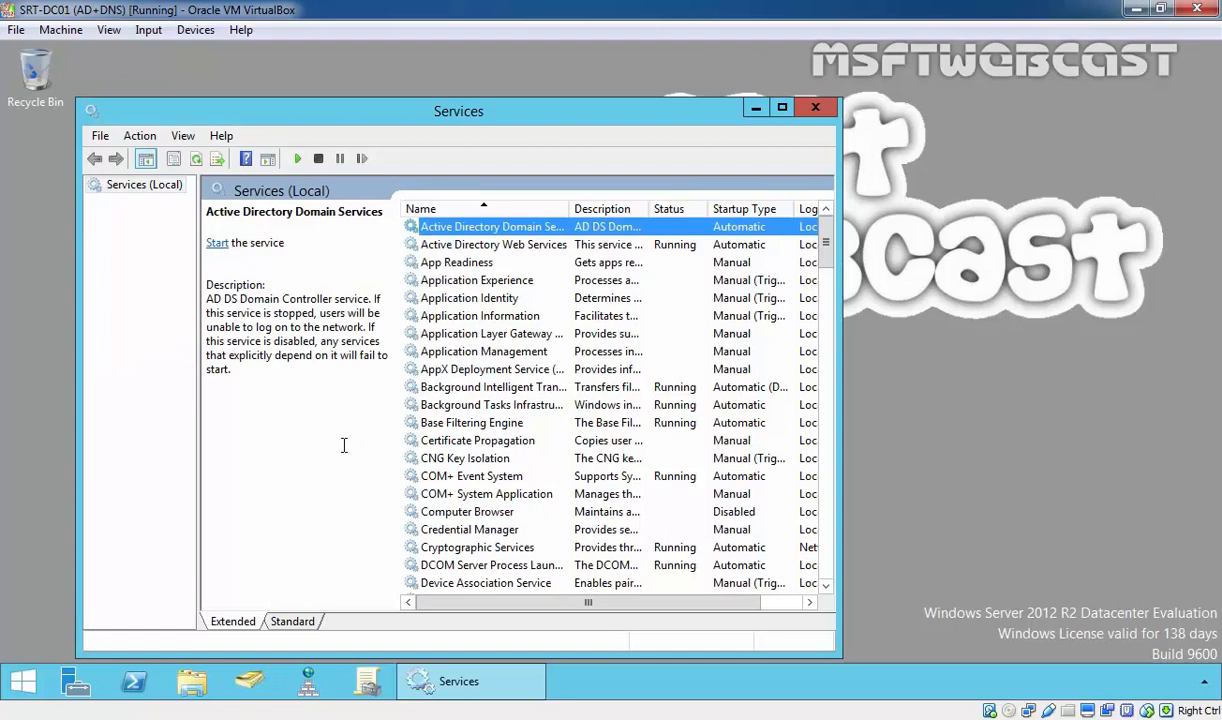
mouse_move(745, 250)
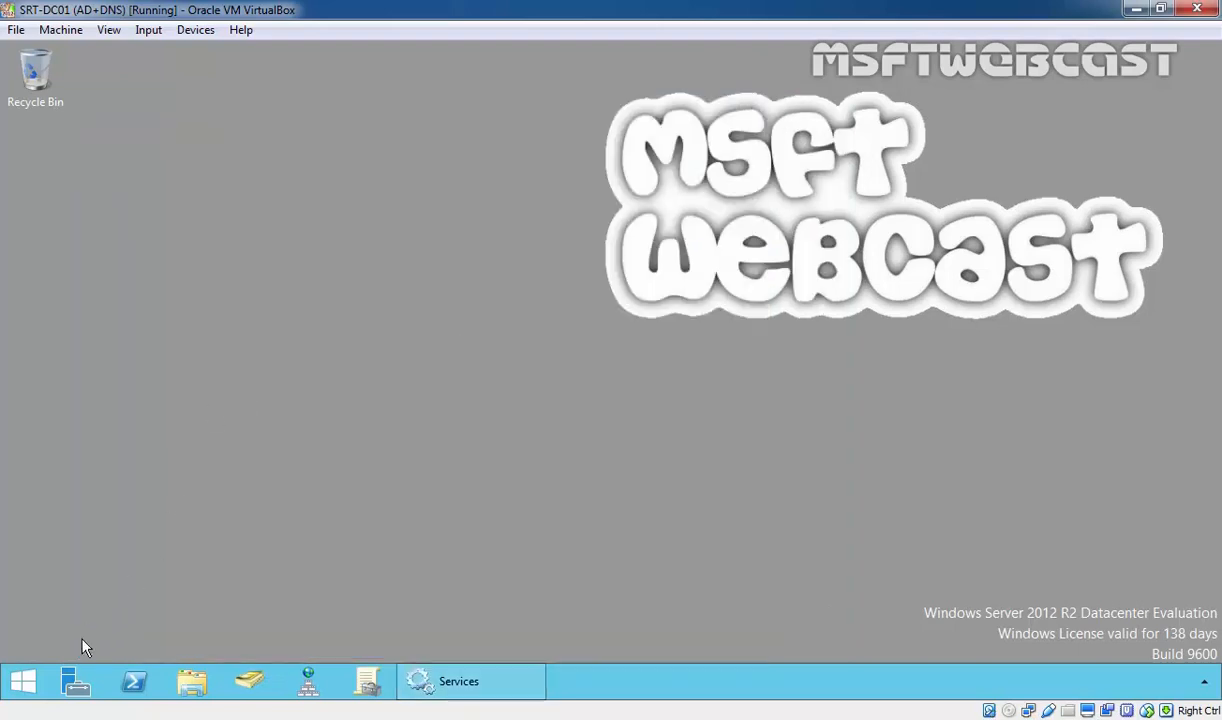
Open an elevated Command Prompt with a 10x18 font and a 110-column window width
right_click(22, 681)
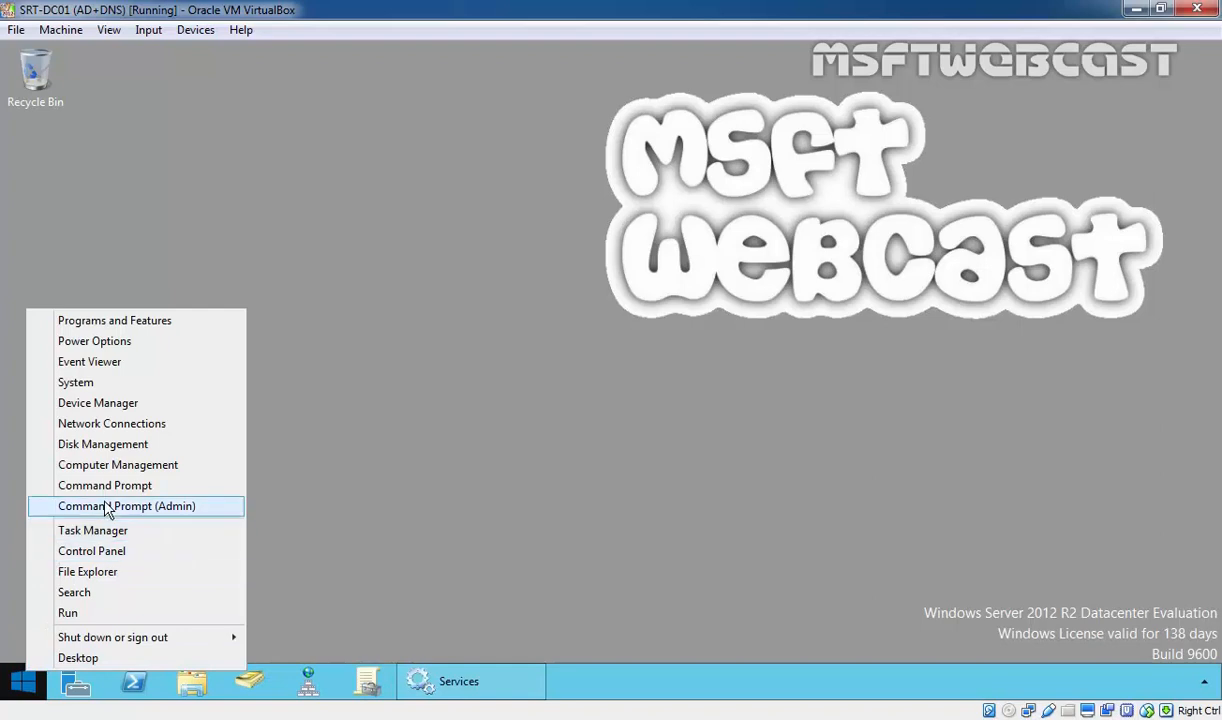
left_click(126, 505)
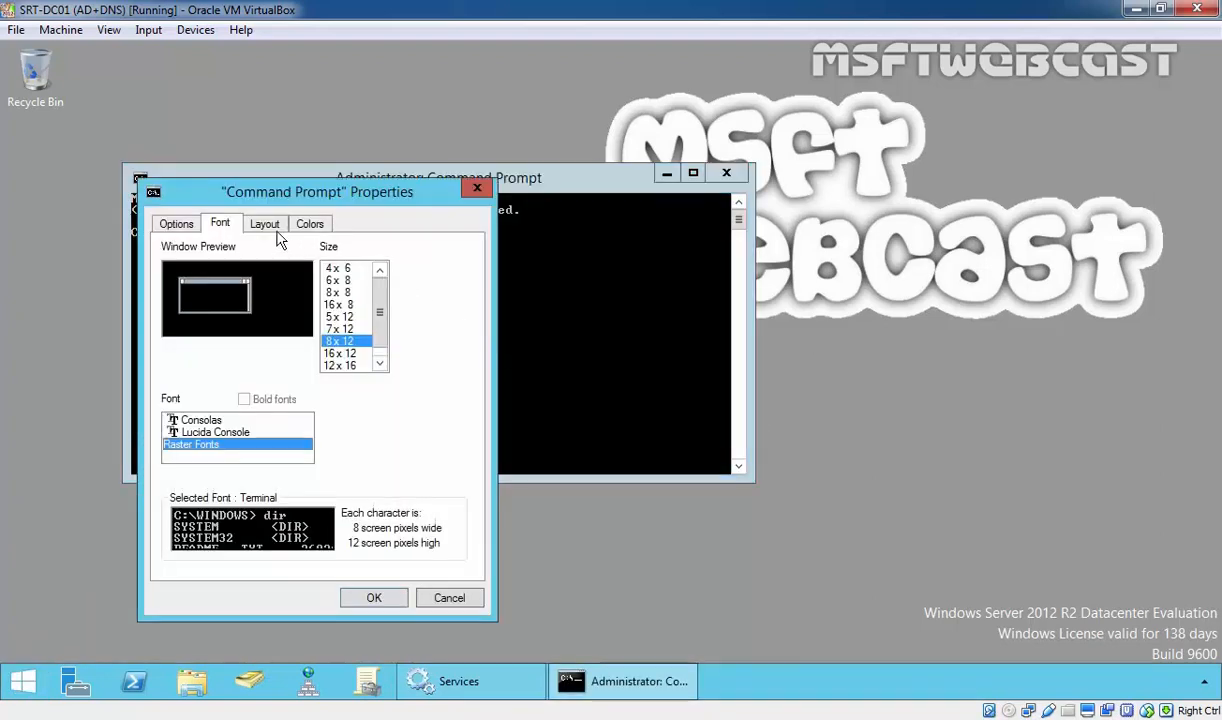
left_click(340, 365)
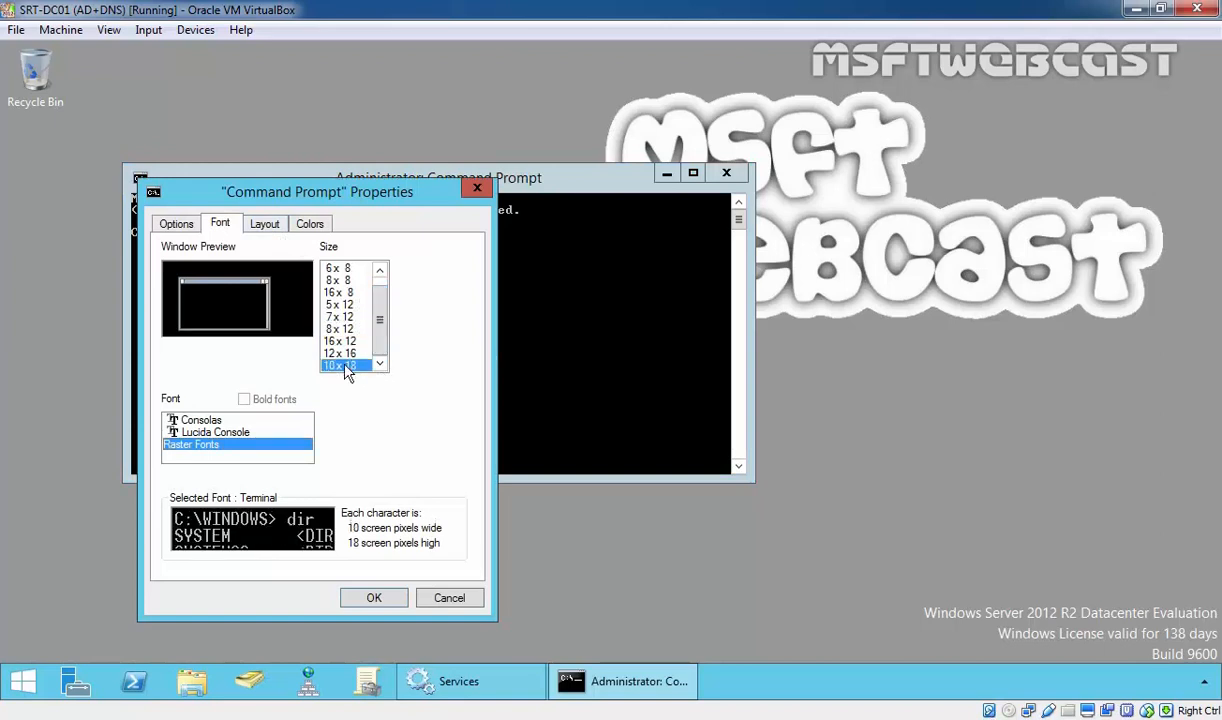
left_click(264, 223)
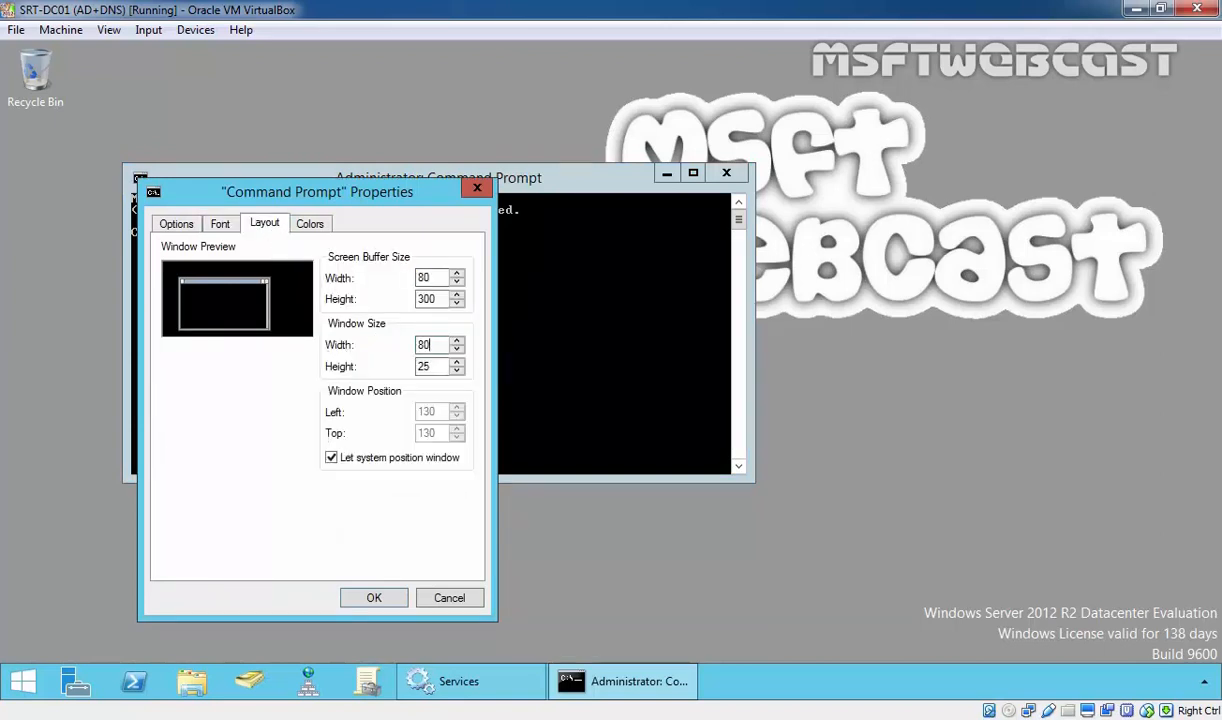
type("110")
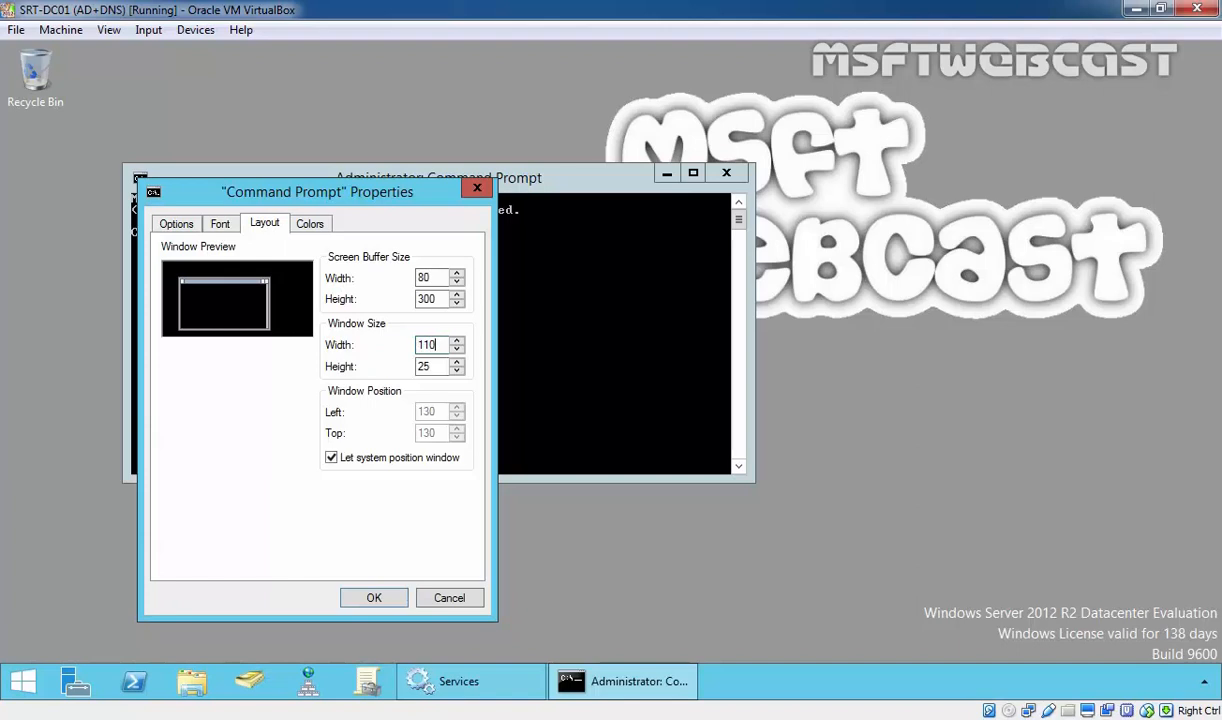
left_click(373, 597)
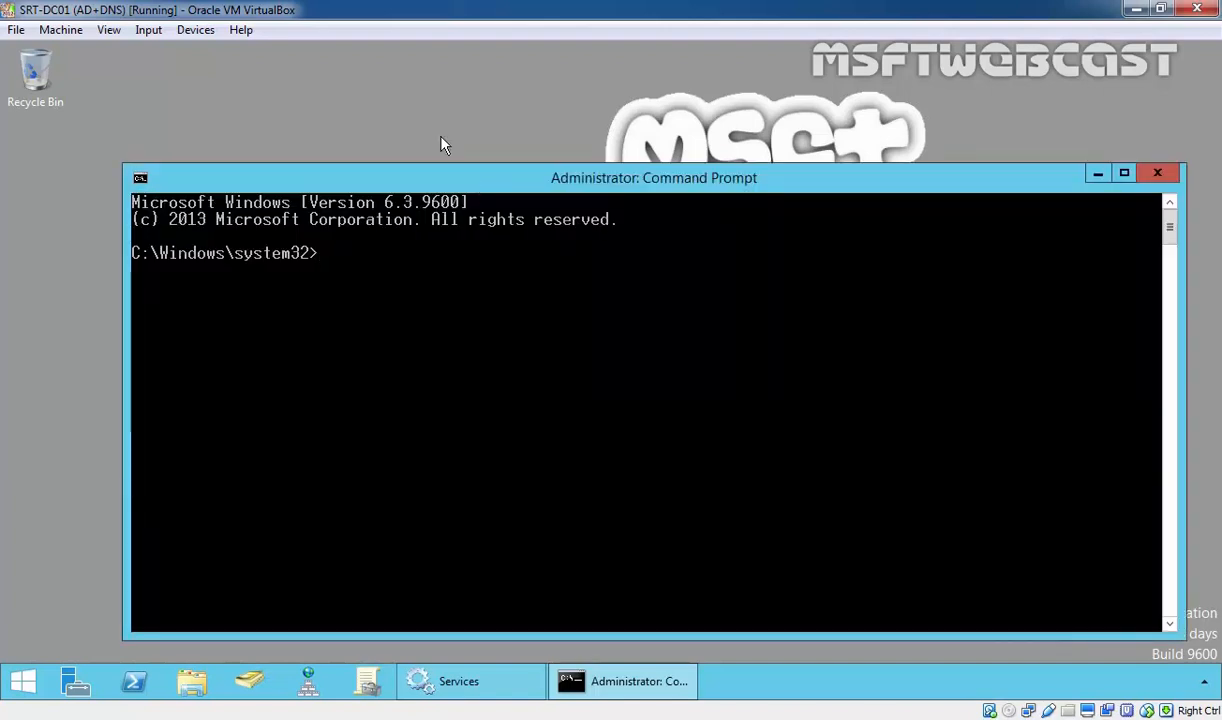
Start ntdsutil, activate instance ntds, enter 'files', and list commands with '?'
left_click_drag(654, 178, 616, 128)
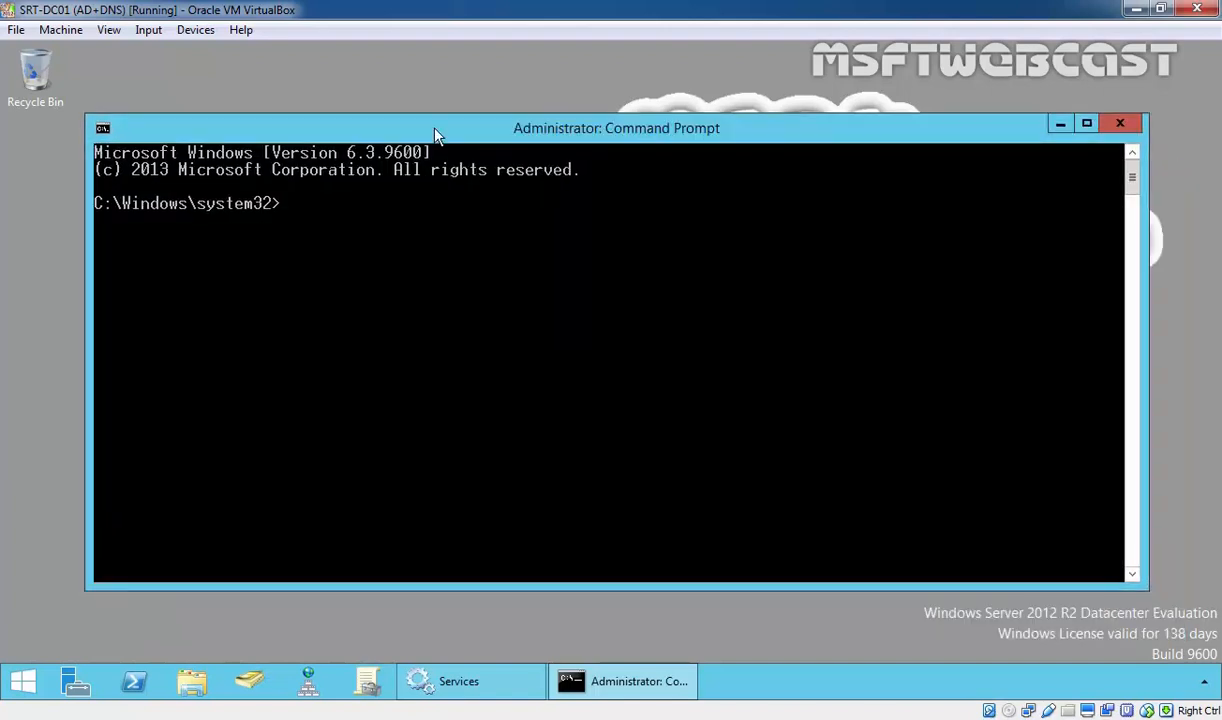
type("n")
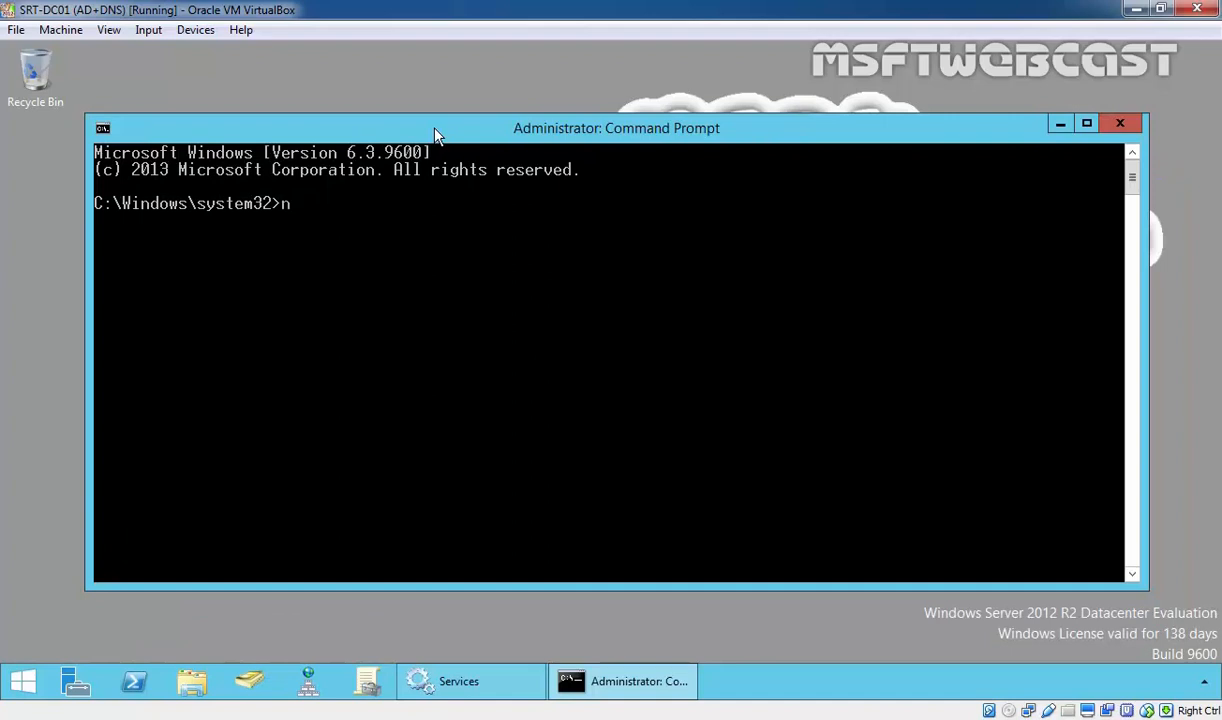
type("tdsutil")
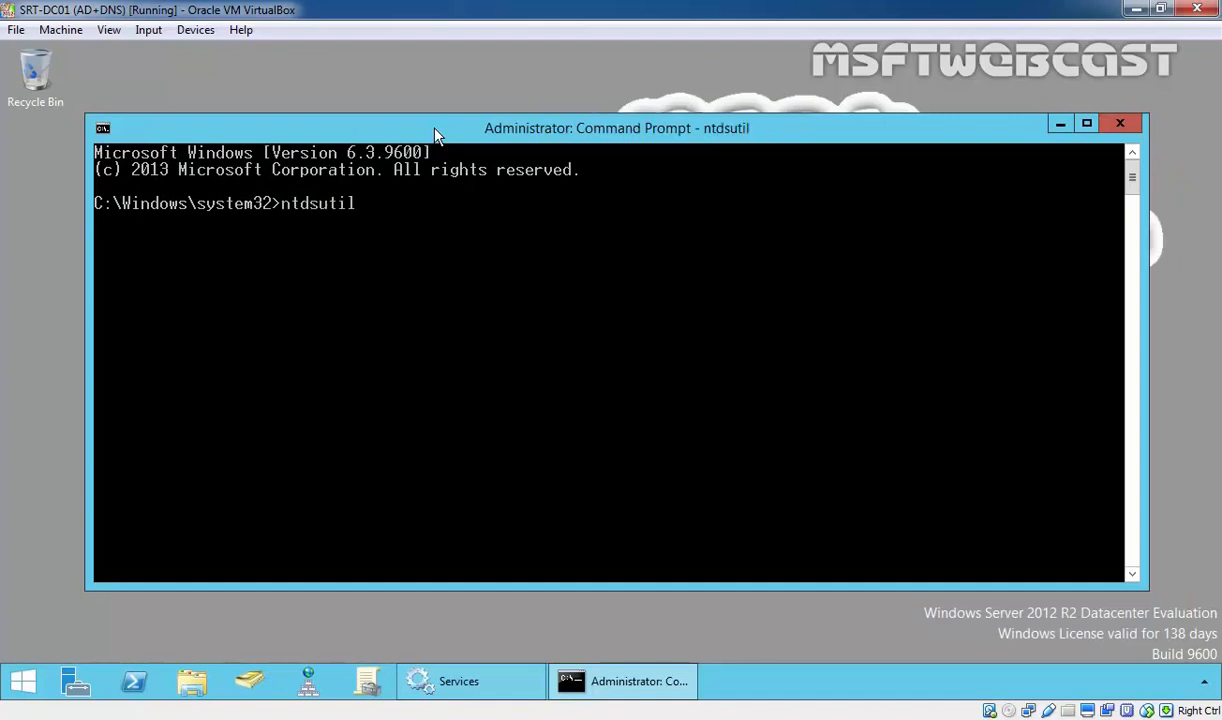
type("a")
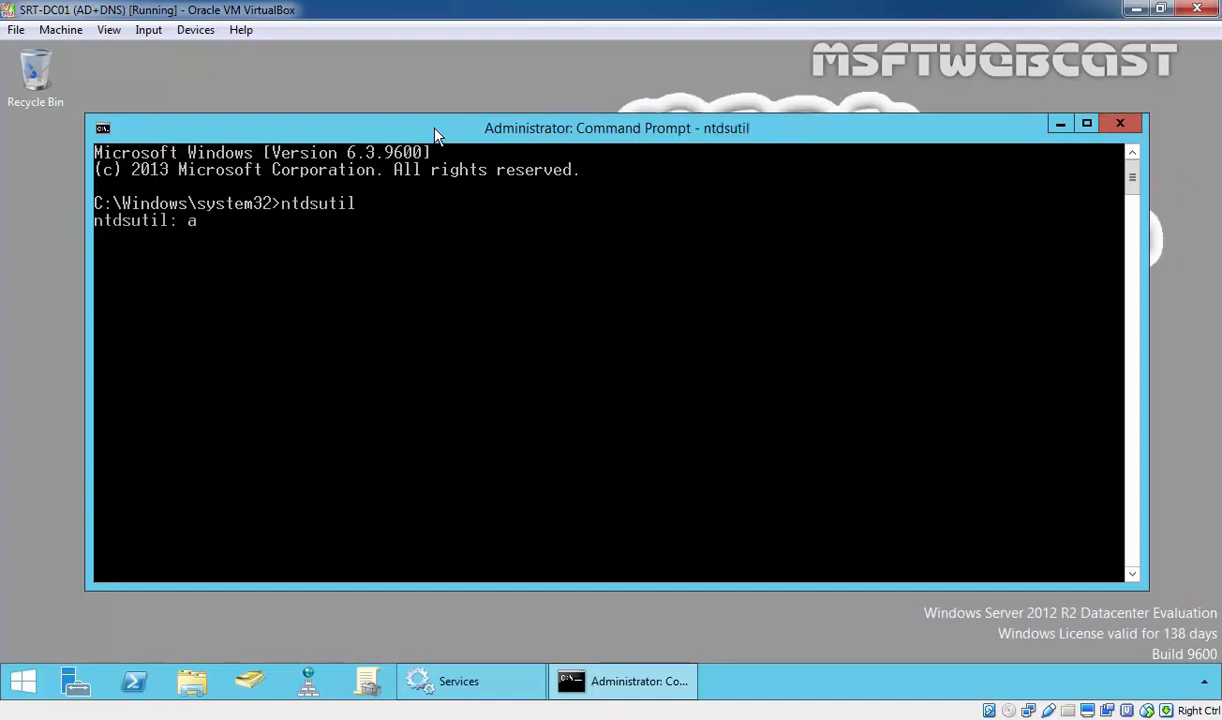
type("ctivate i")
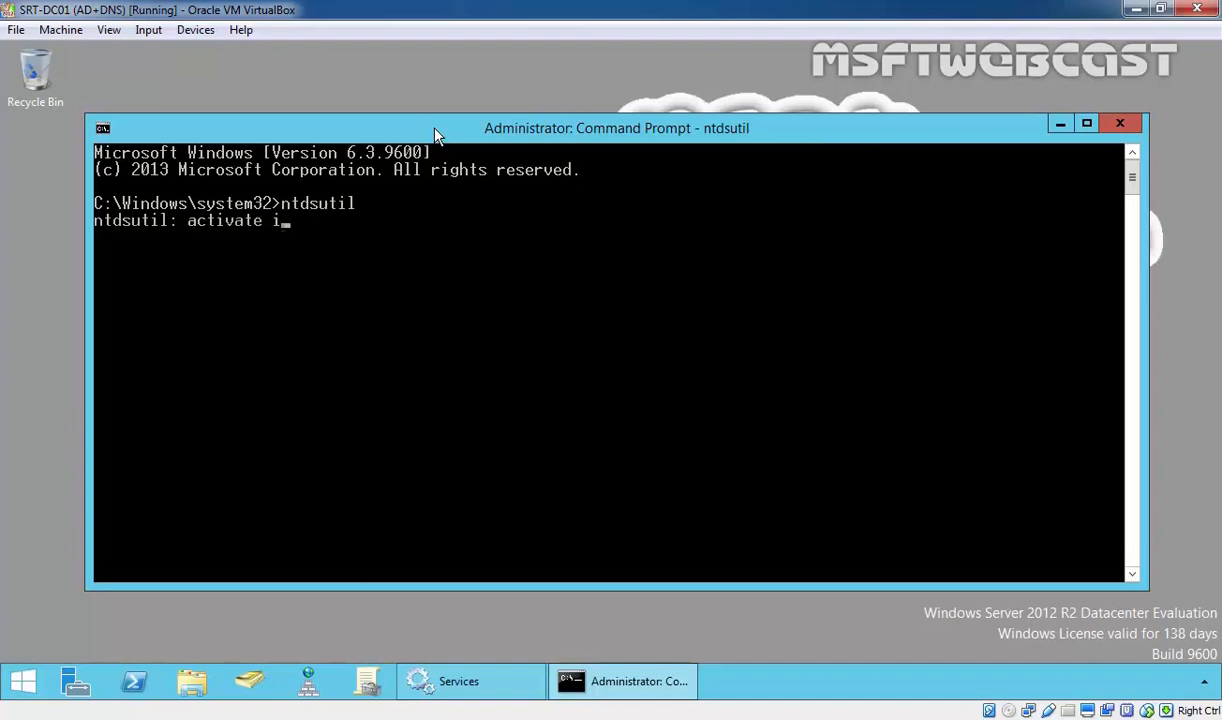
type("nstance ntds")
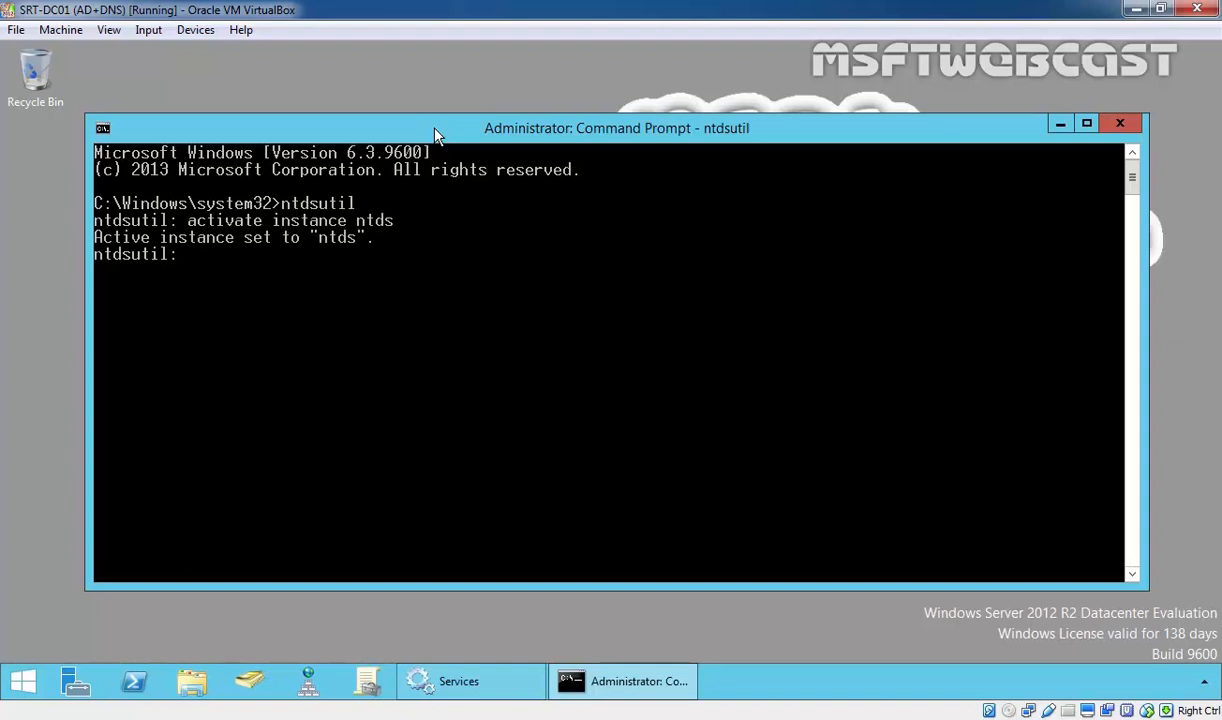
type("file")
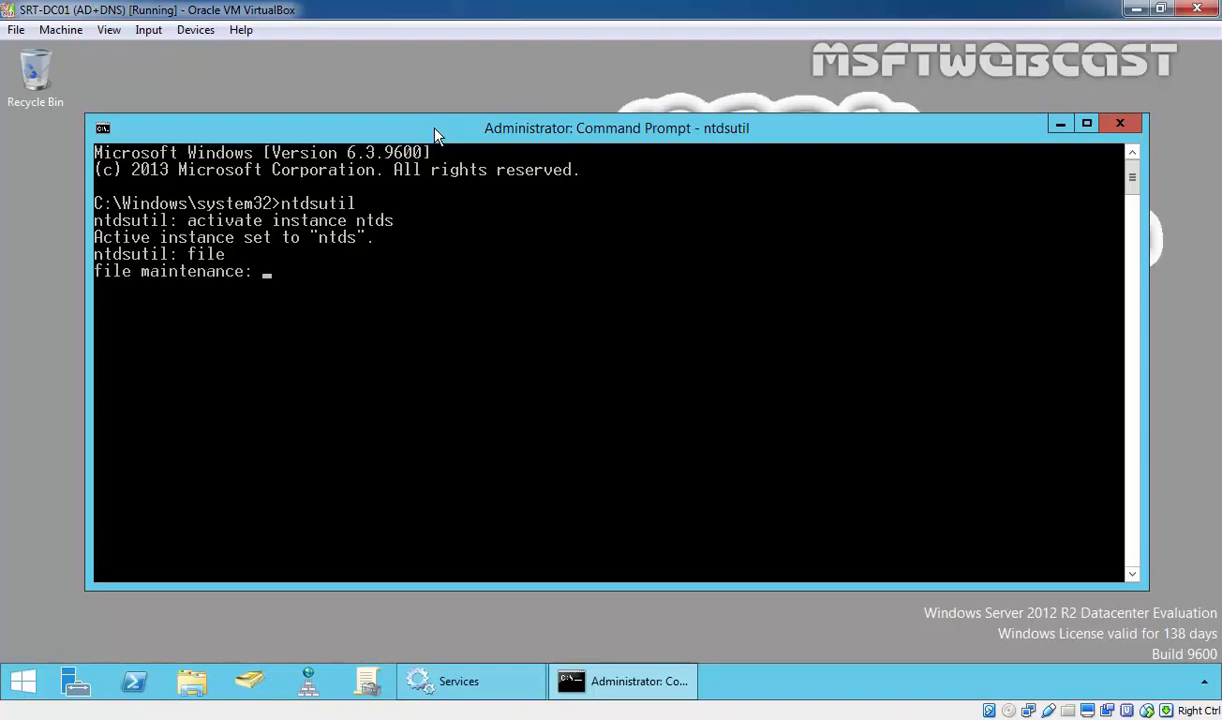
type("?")
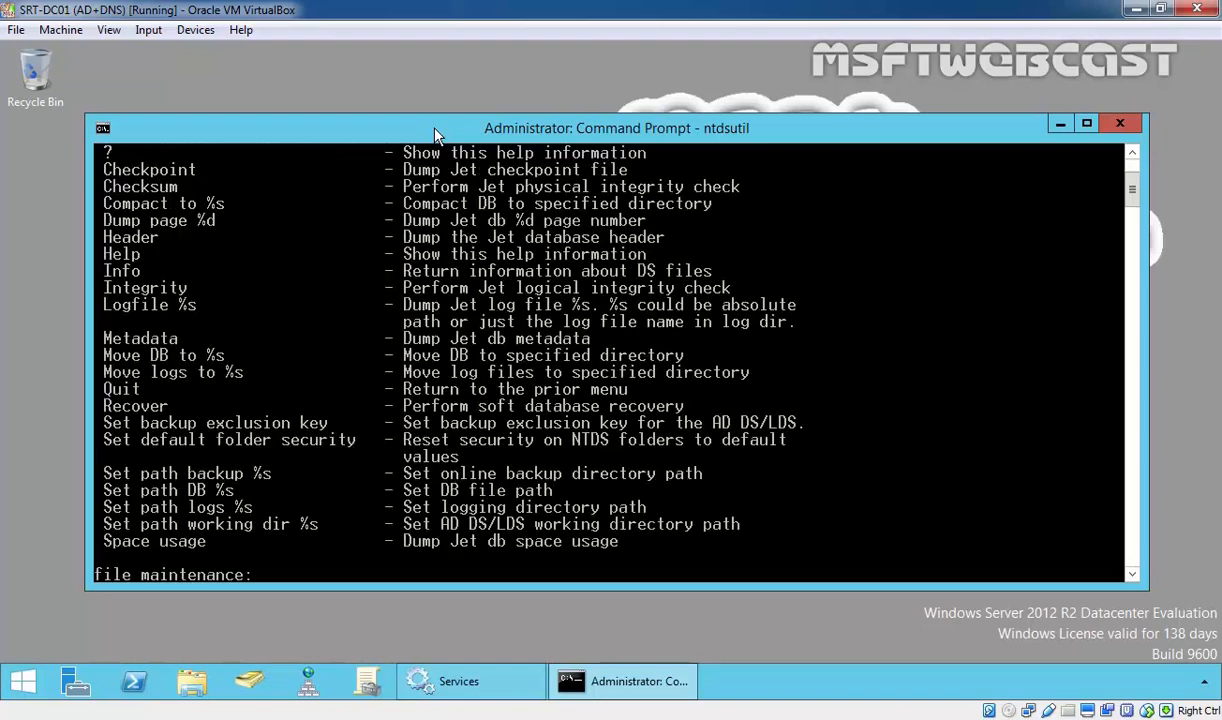
right_click(180, 225)
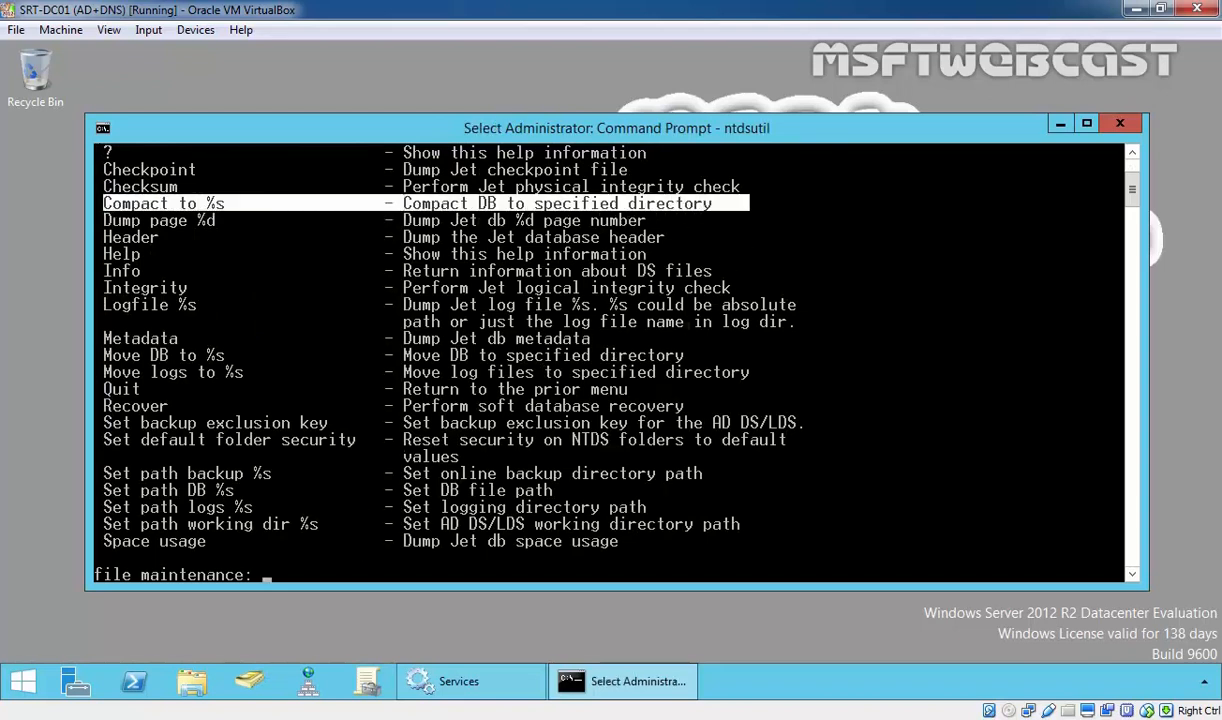
Make a new folder named Compact-DB on the C: drive and open it
left_click(75, 681)
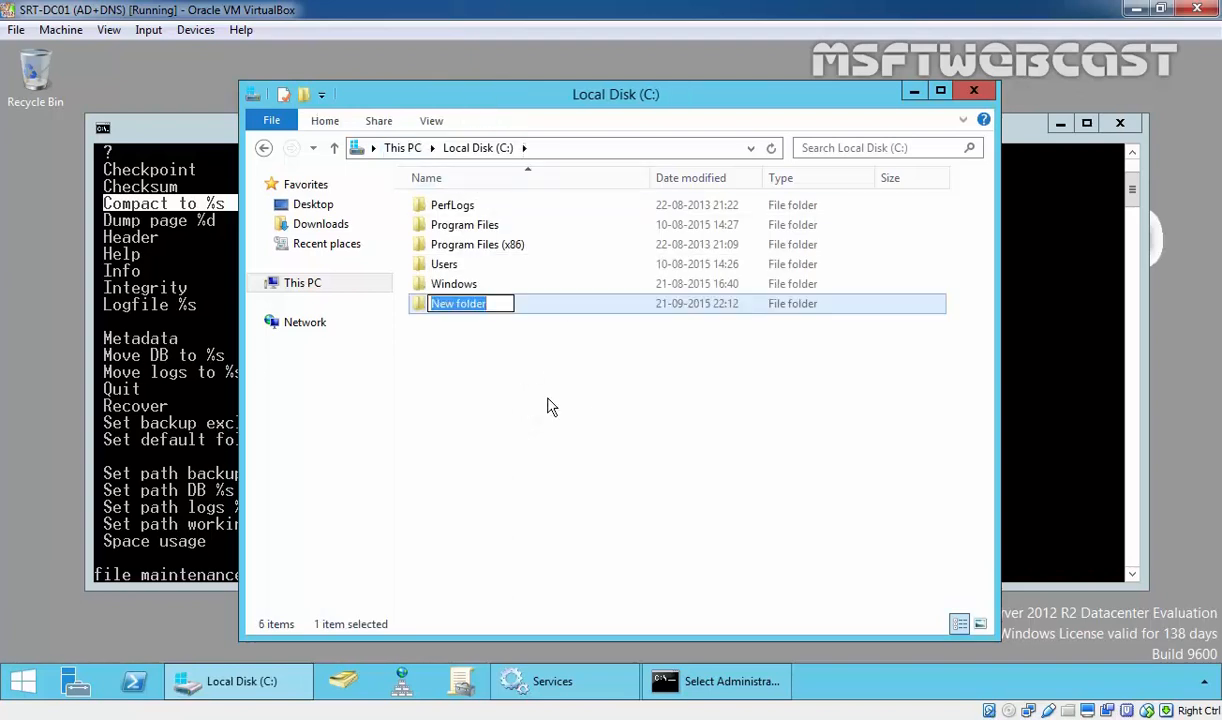
type("Compac")
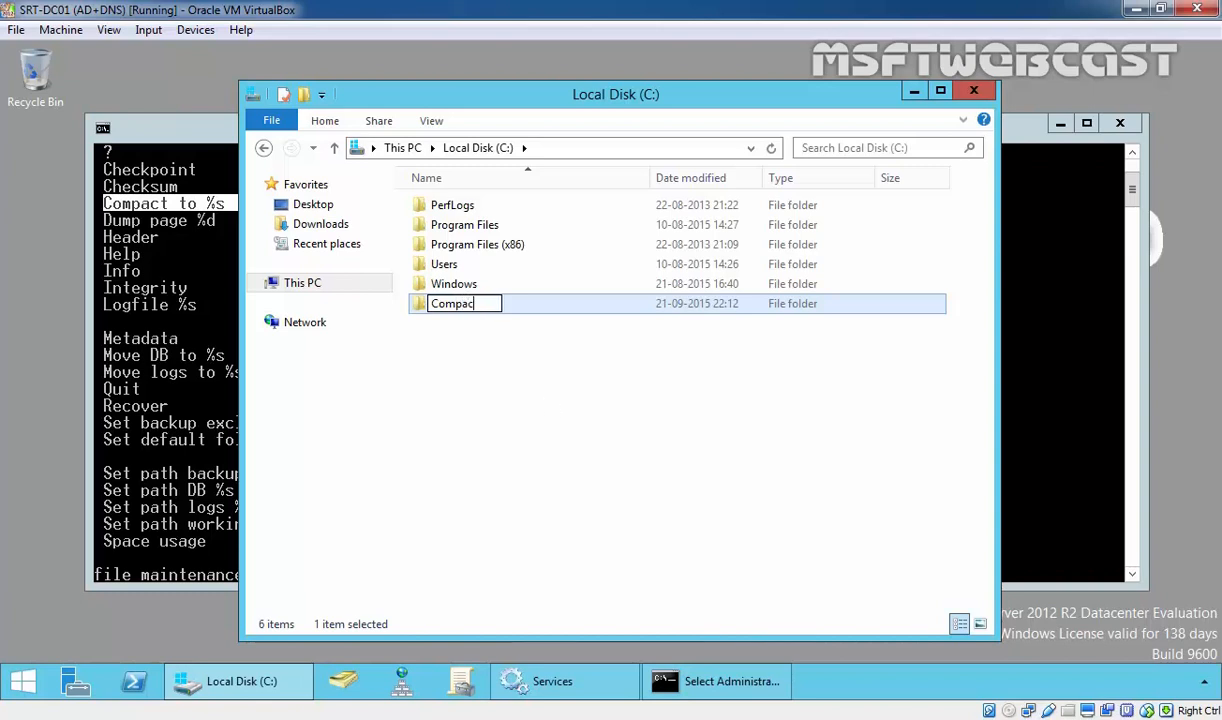
type("t-DB")
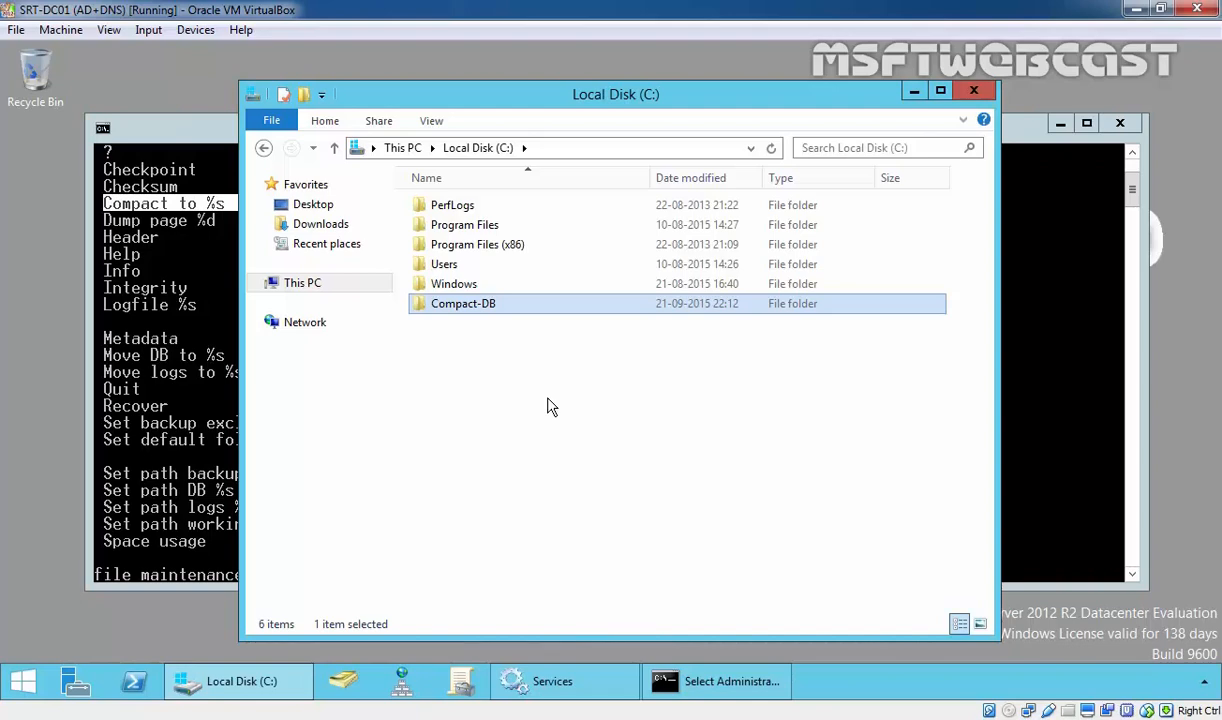
double_click(463, 303)
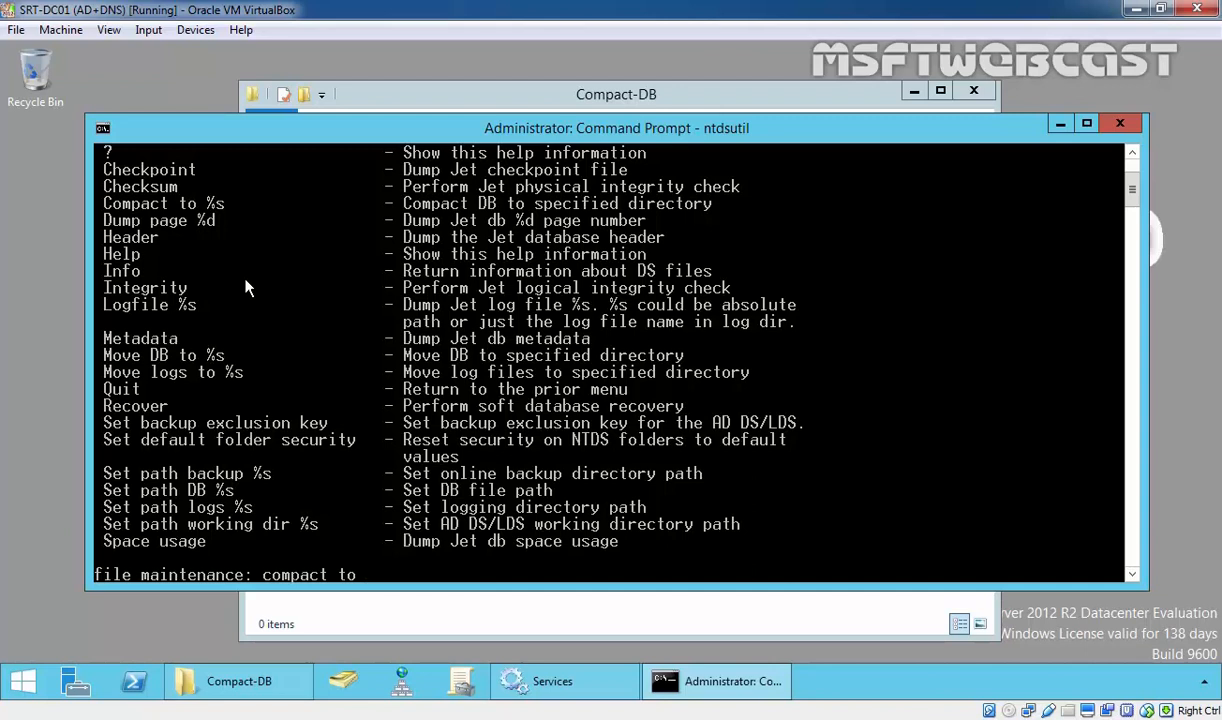
Run 'compact to c:\compact-db' to write a compacted ntds.dit there
type("c:\\")
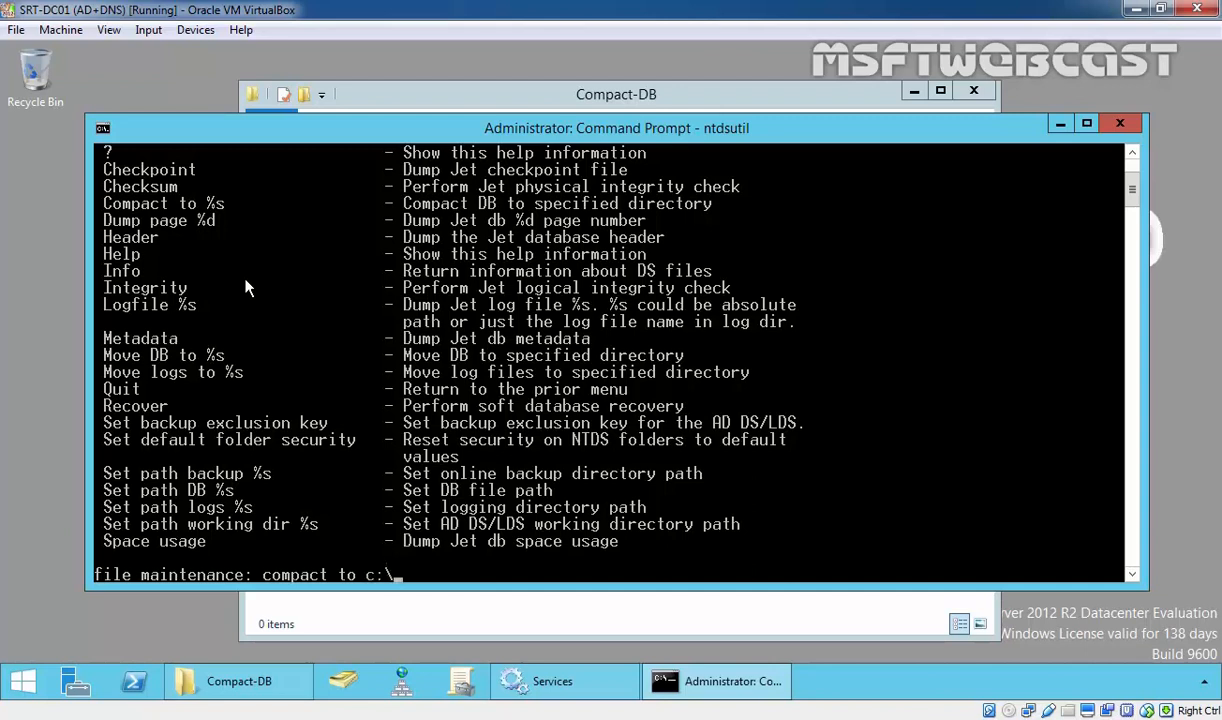
type("compact-")
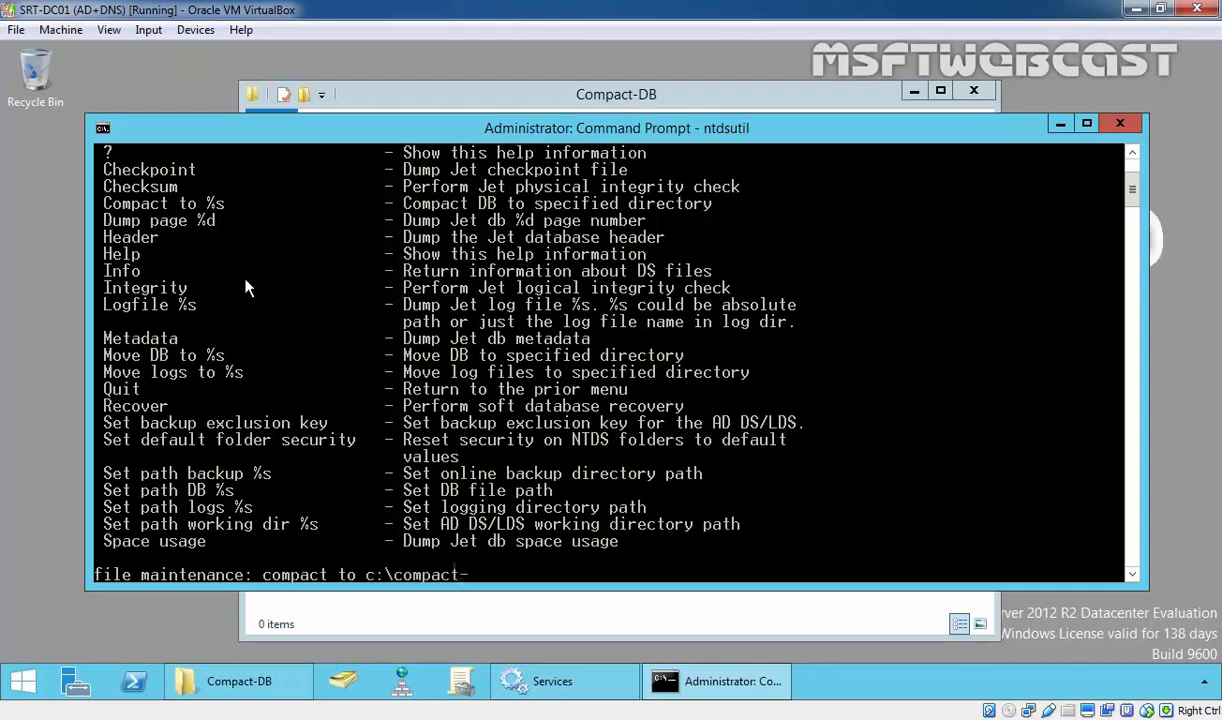
type("db")
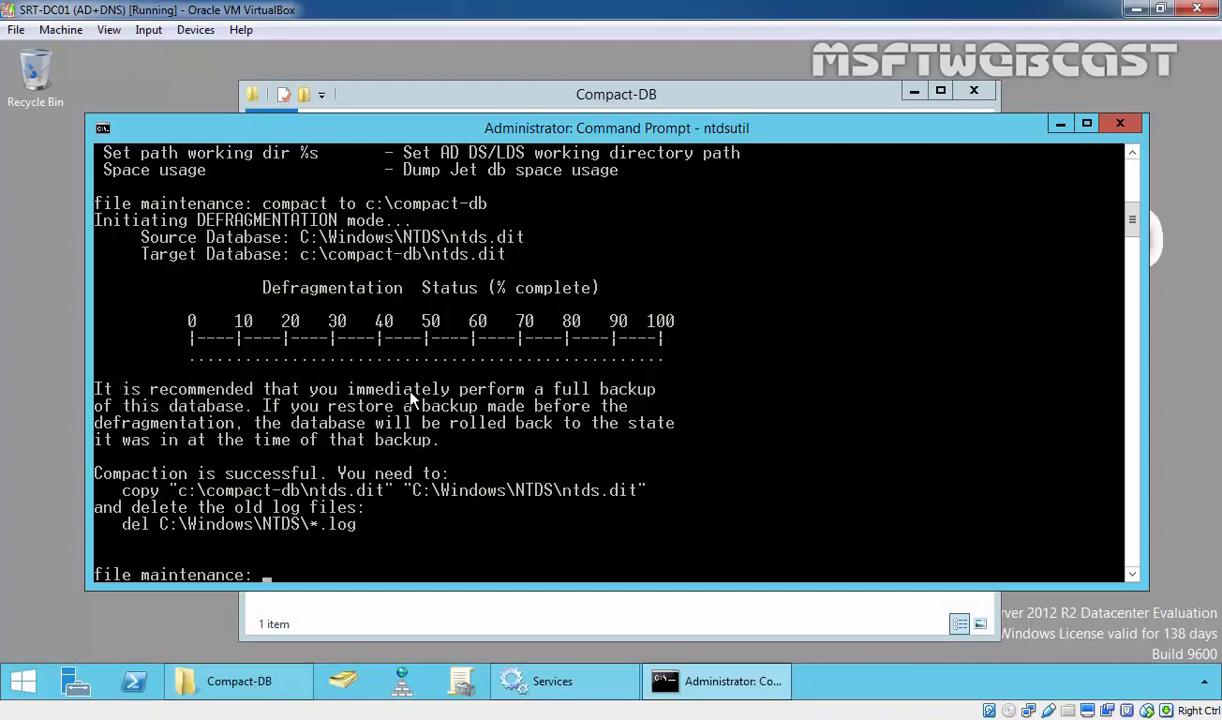
mouse_move(235, 420)
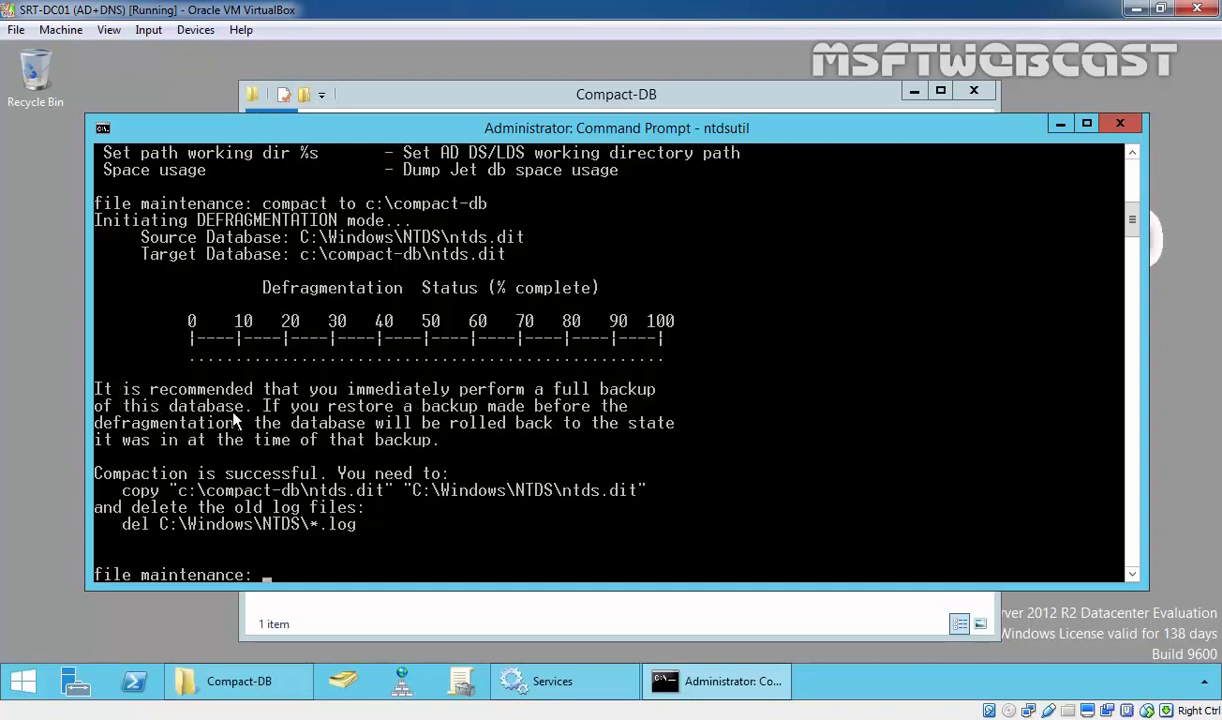
mouse_move(311, 444)
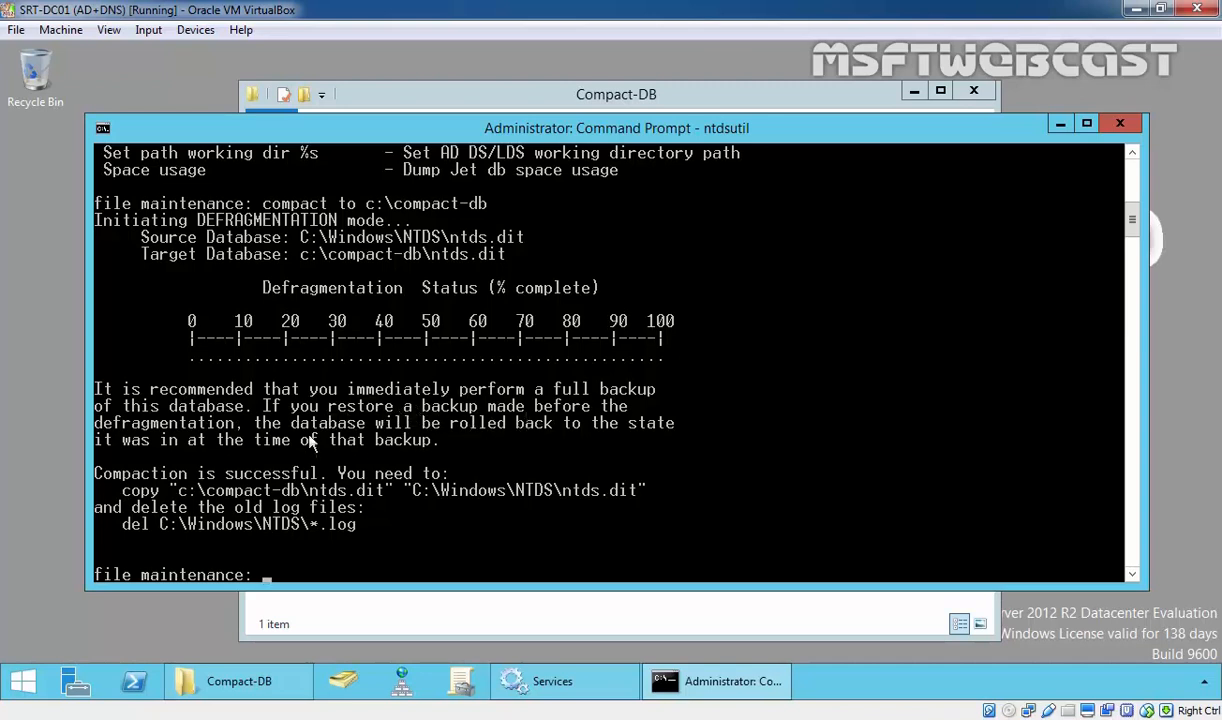
mouse_move(518, 437)
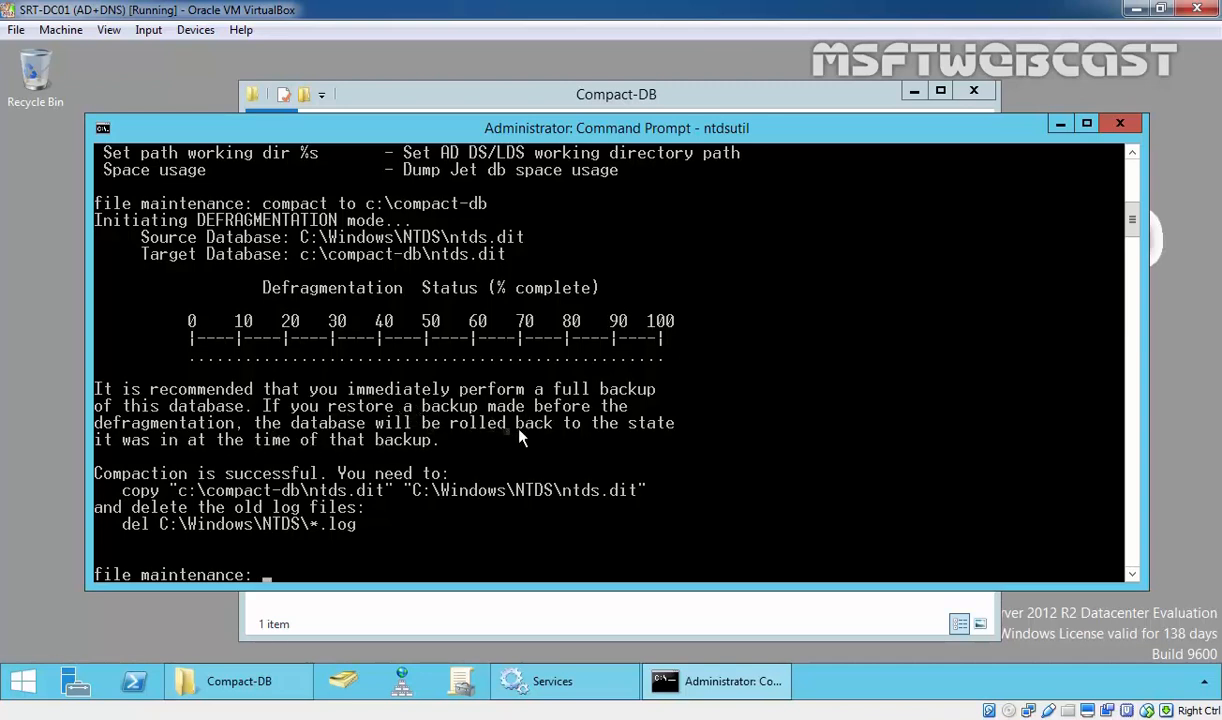
mouse_move(218, 456)
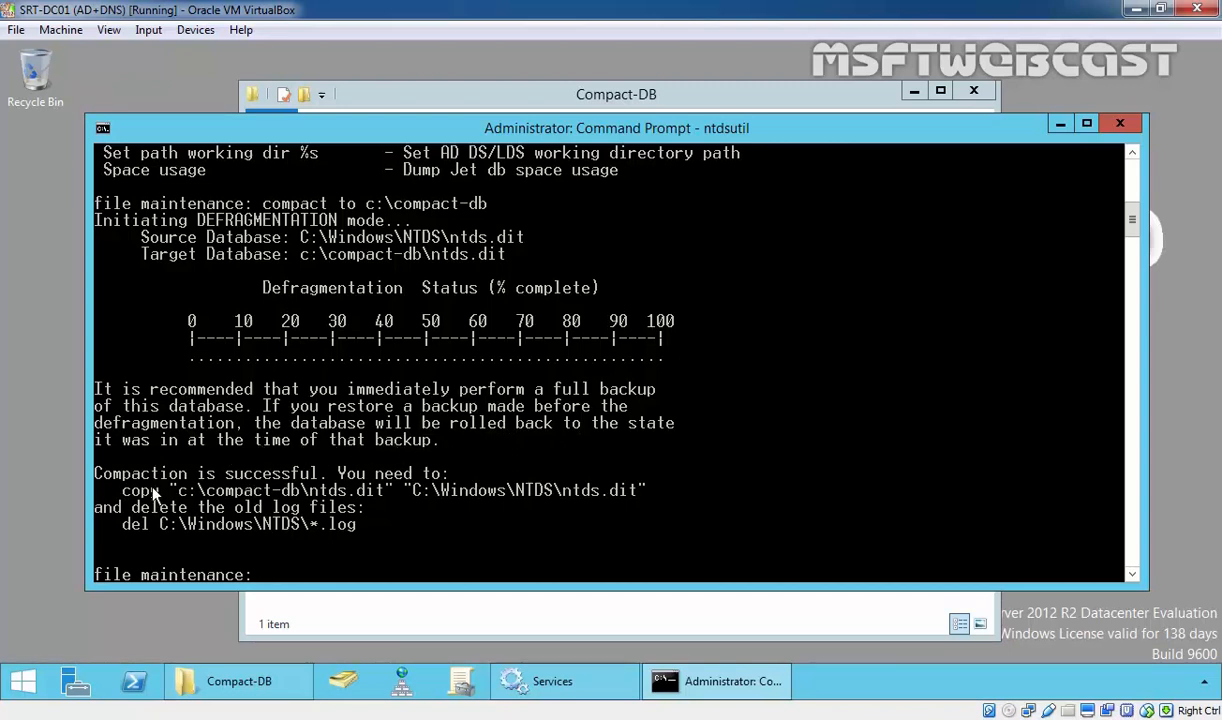
mouse_move(388, 489)
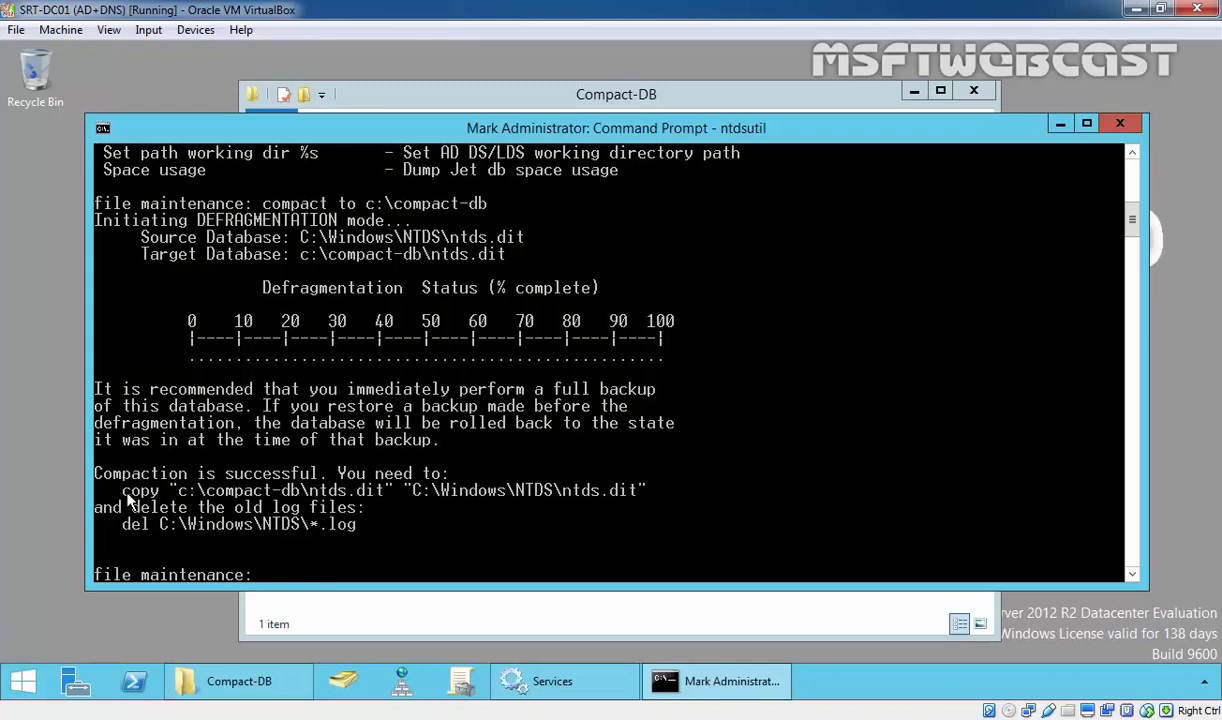
Copy c:\compact-db\ntds.dit over C:\Windows\NTDS\ntds.dit, confirming the overwrite
left_click_drag(122, 490, 647, 490)
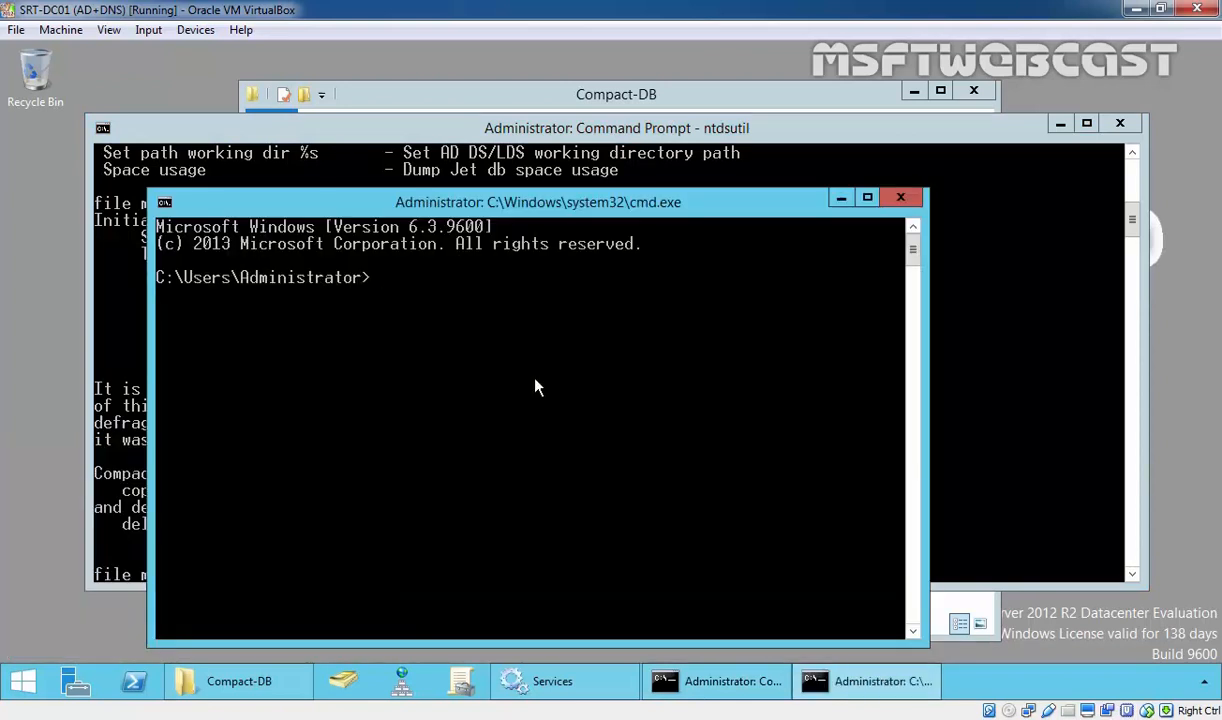
type("copy \"c:\\compact-db\\ntds.dit\" \"C:\\Windows\\NTDS\\ntds.dit\"")
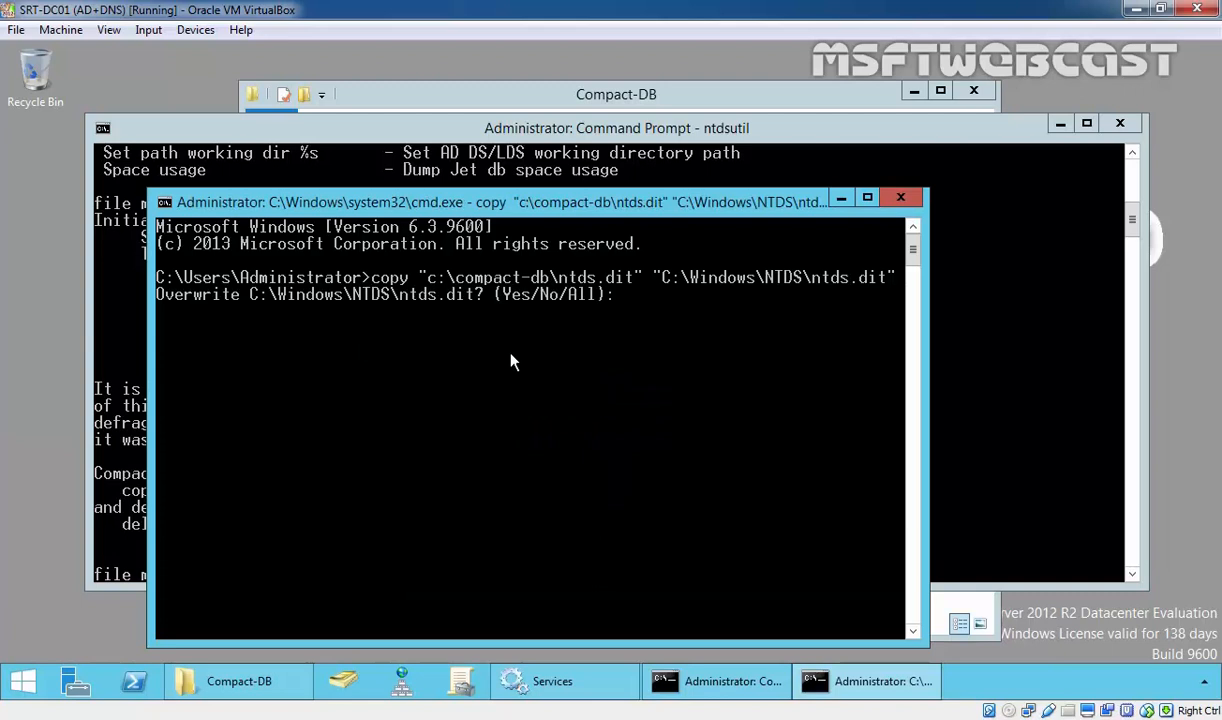
type("y")
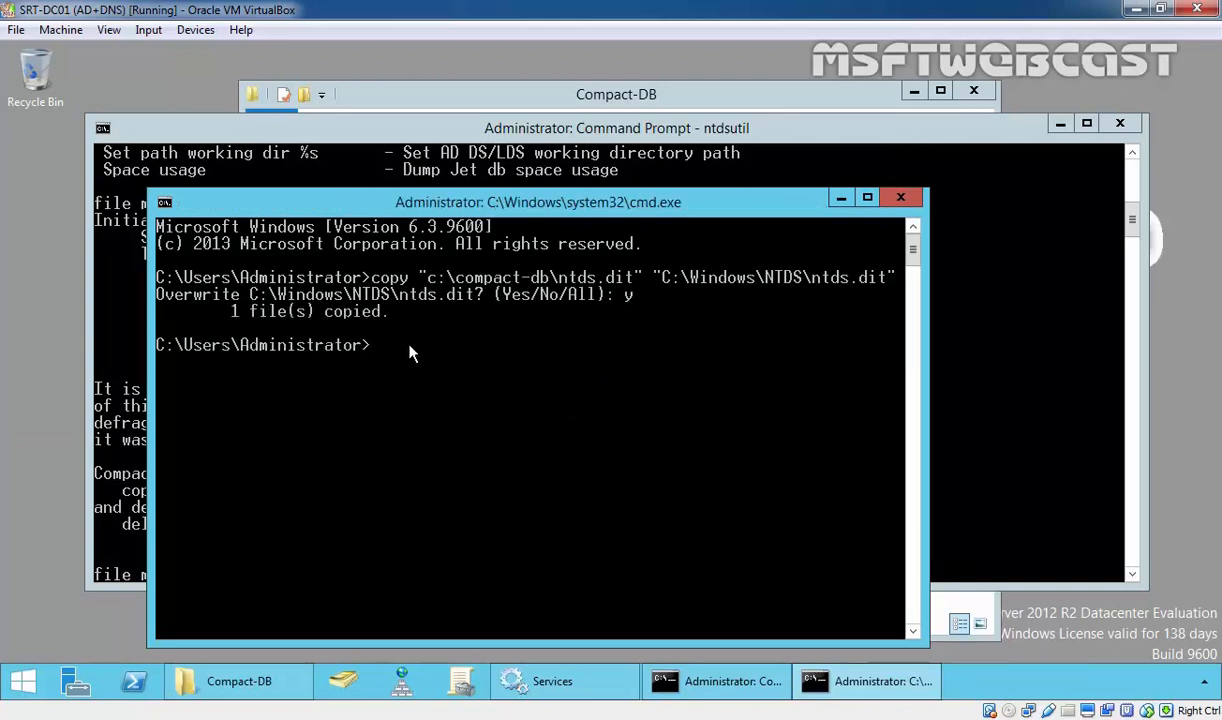
mouse_move(1020, 406)
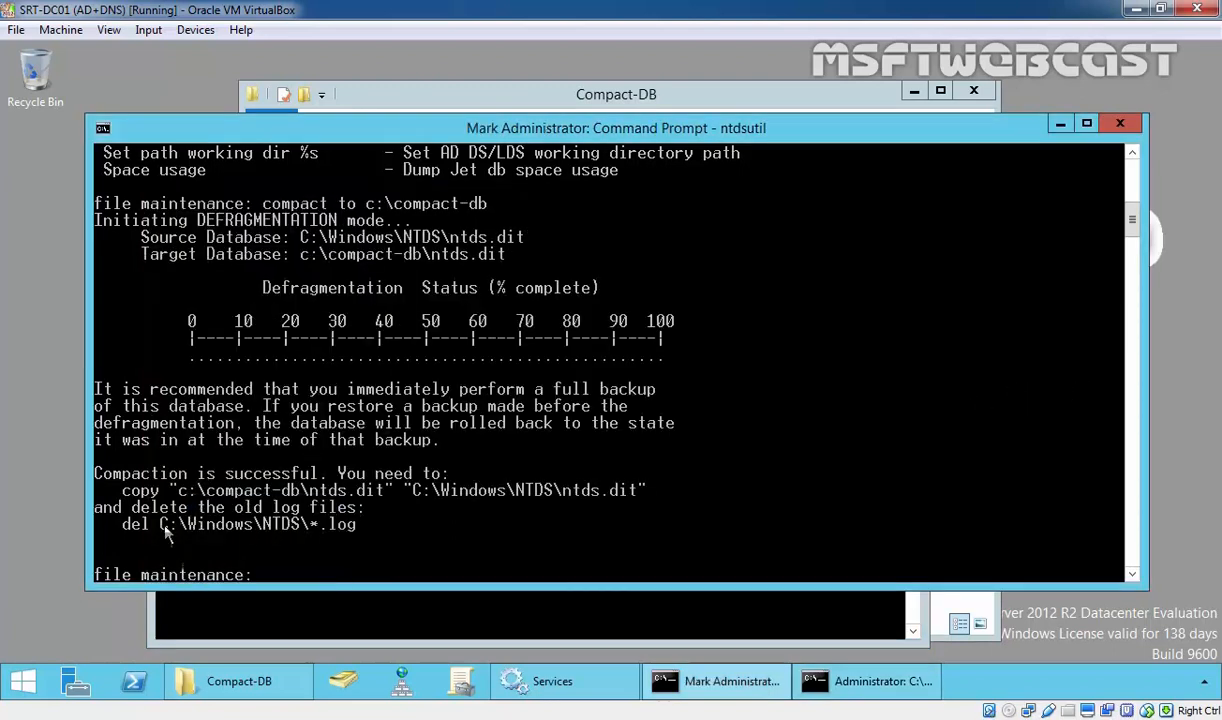
Delete the old log files with 'del C:\Windows\NTDS\*.log' and return to ntdsutil
left_click_drag(122, 524, 400, 524)
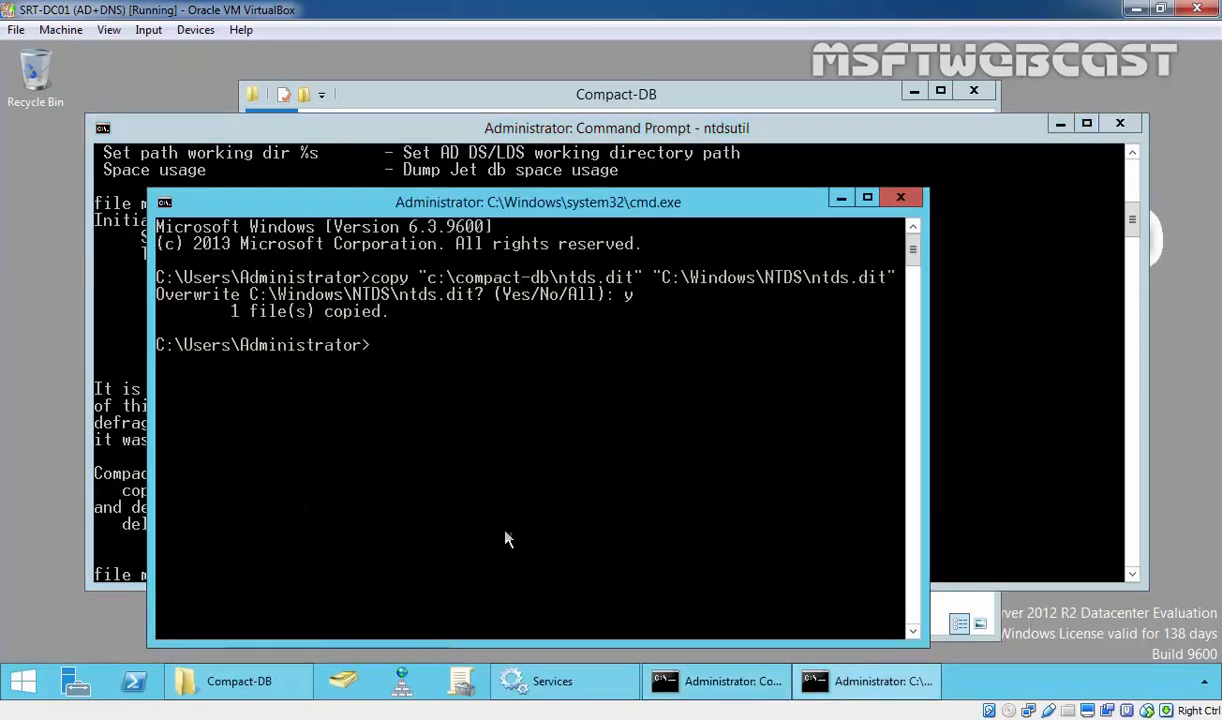
type("del C:\\Windows\\NTDS\\*.log")
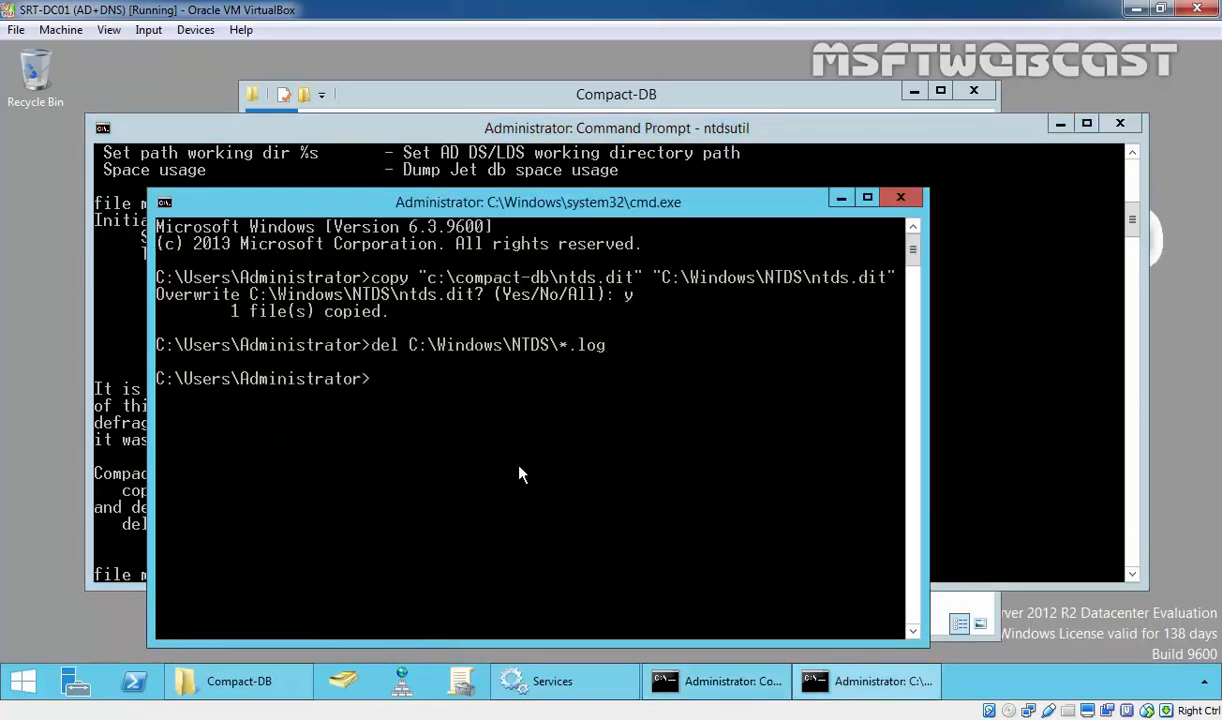
left_click(901, 196)
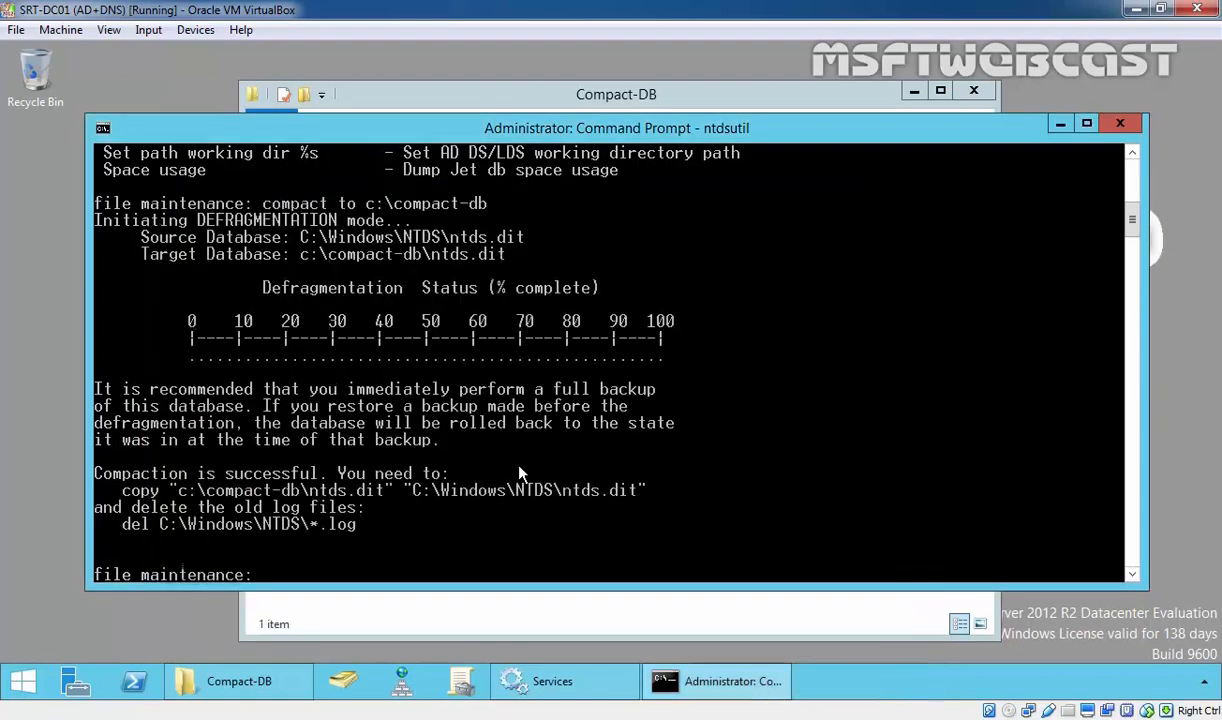
Run the ntdsutil 'integrity' check on ntds.dit until it reports success
type("he")
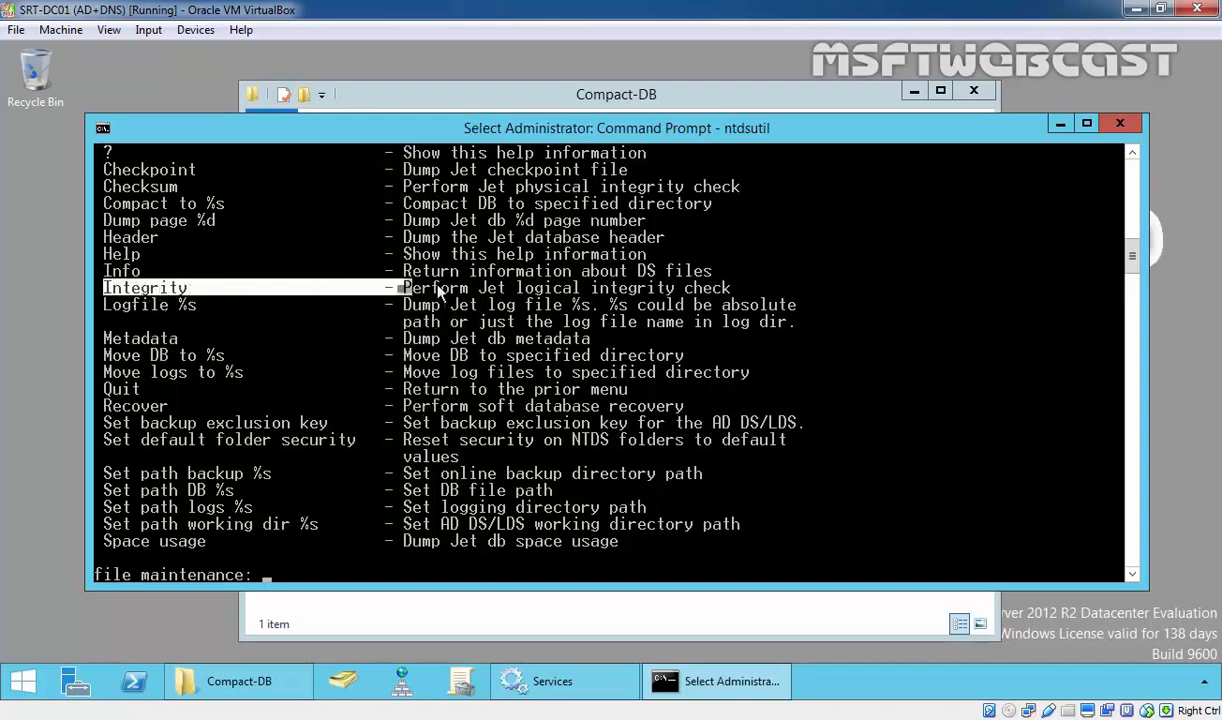
mouse_move(770, 288)
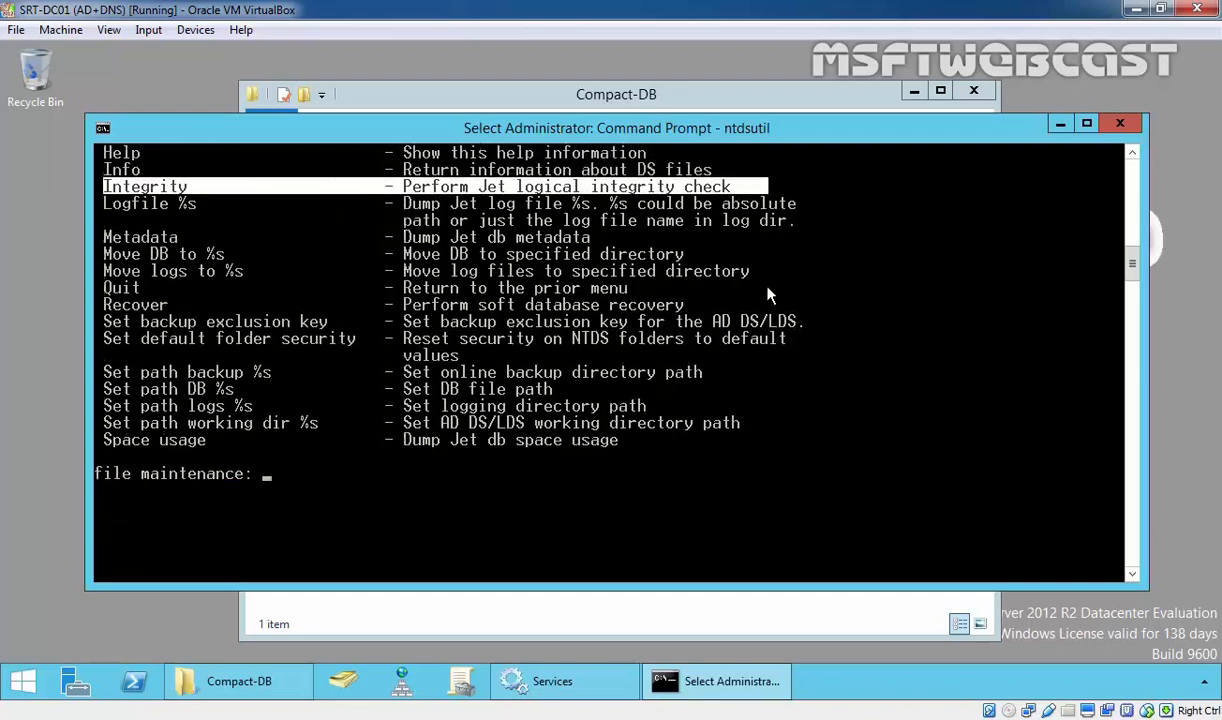
type("intergrity")
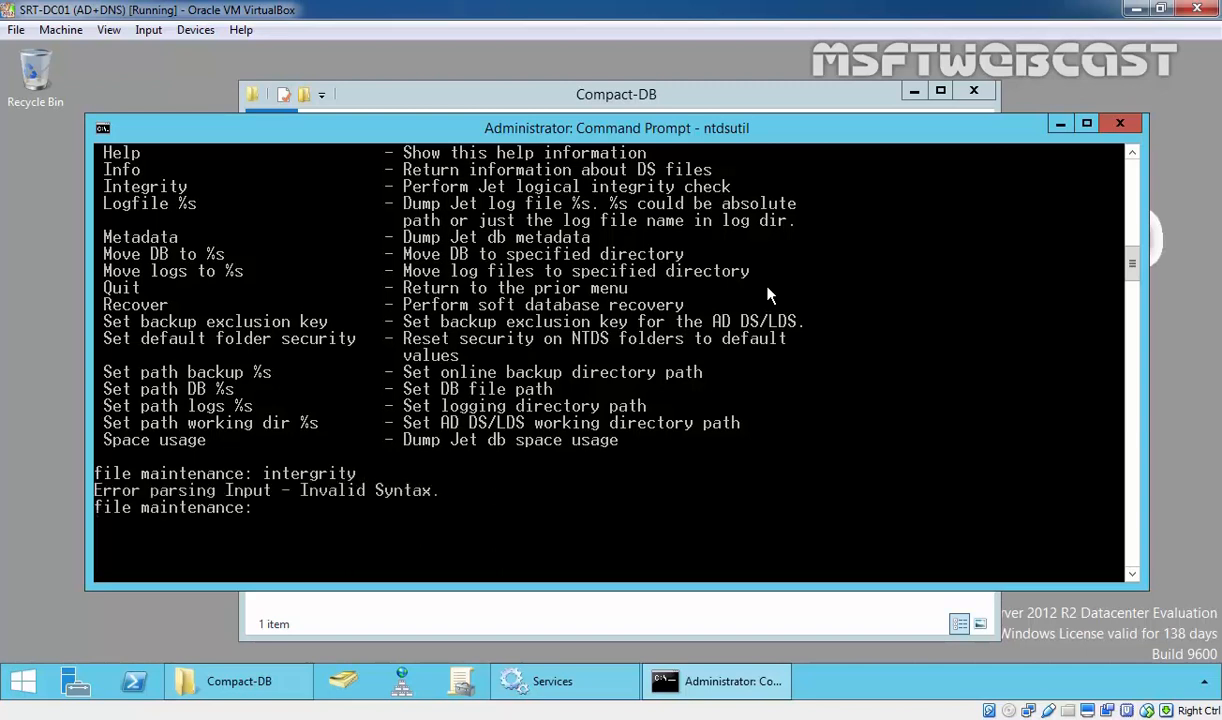
type("int")
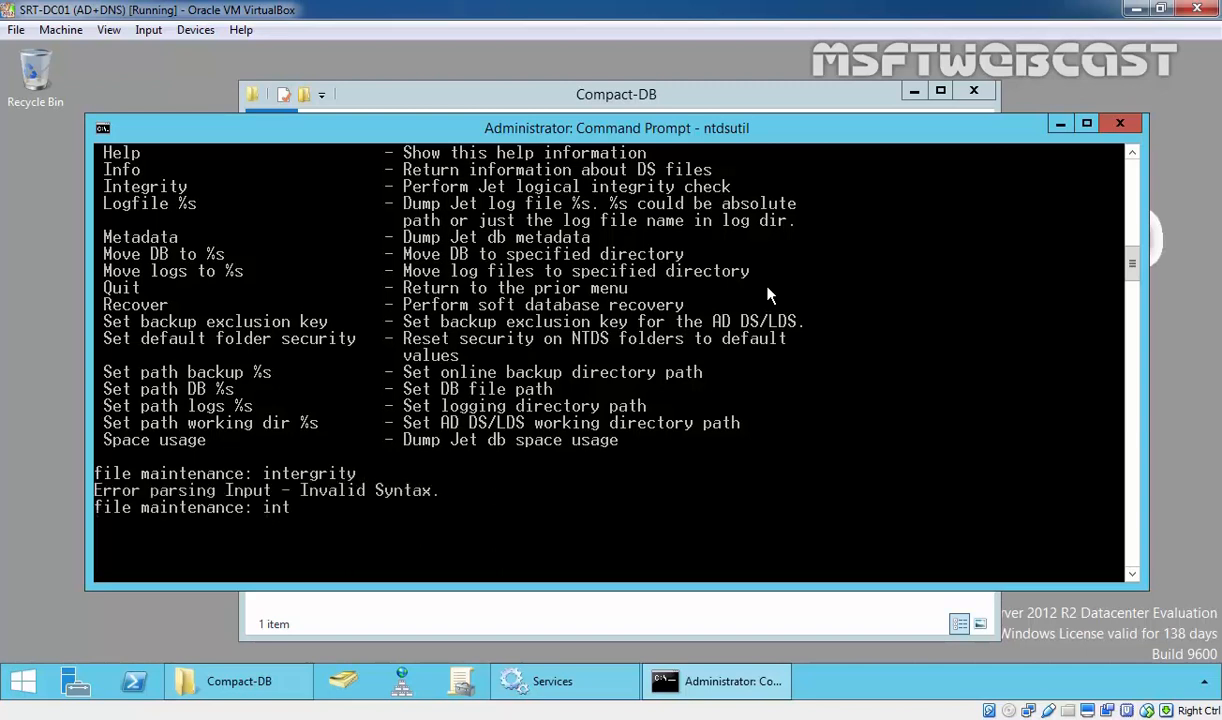
type("e")
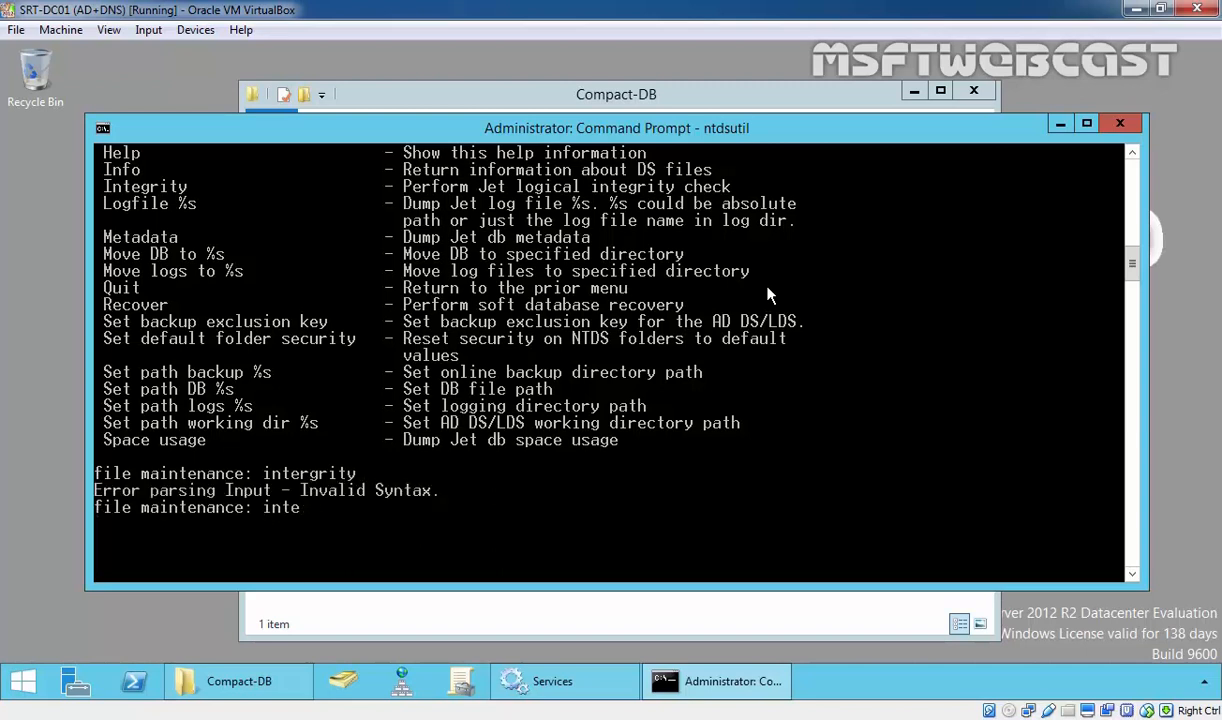
key("Return")
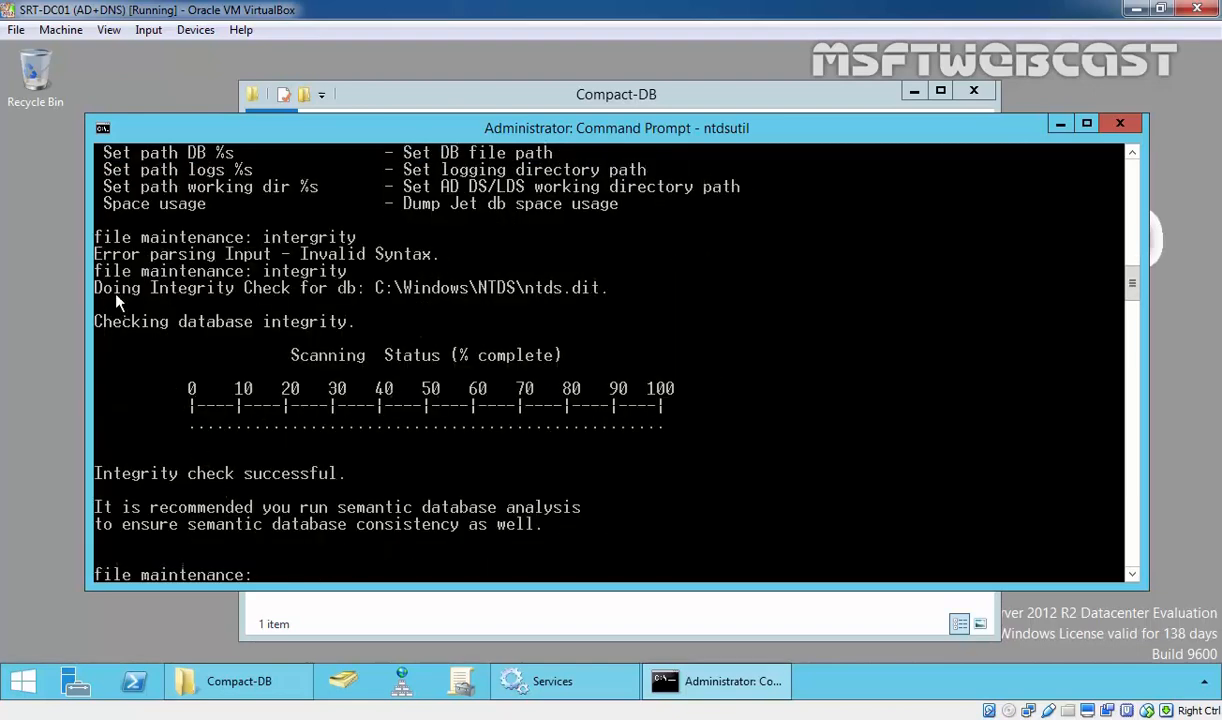
mouse_move(400, 303)
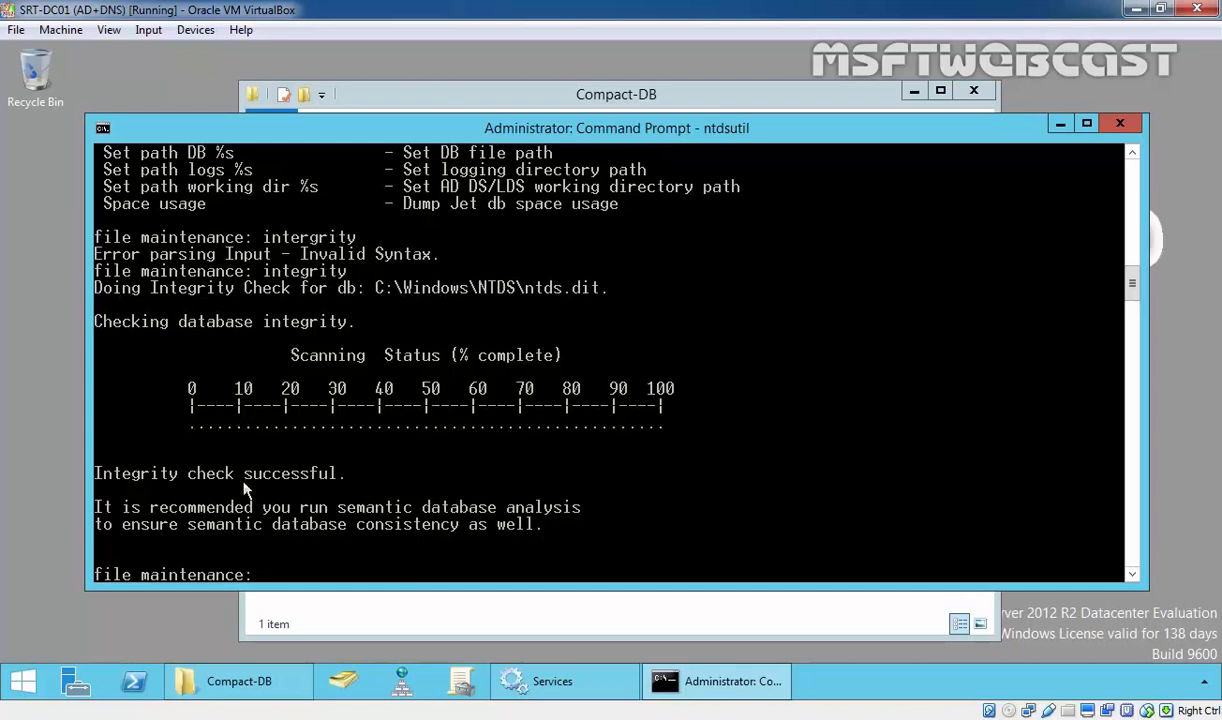
mouse_move(240, 522)
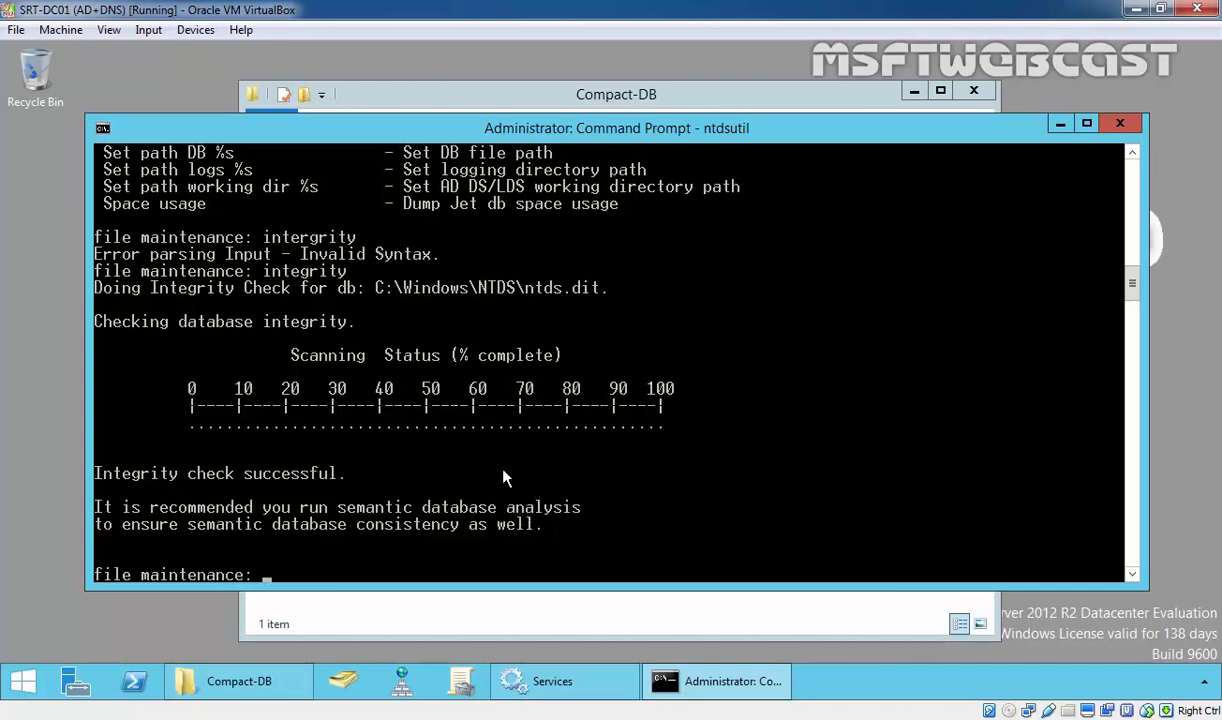
mouse_move(399, 540)
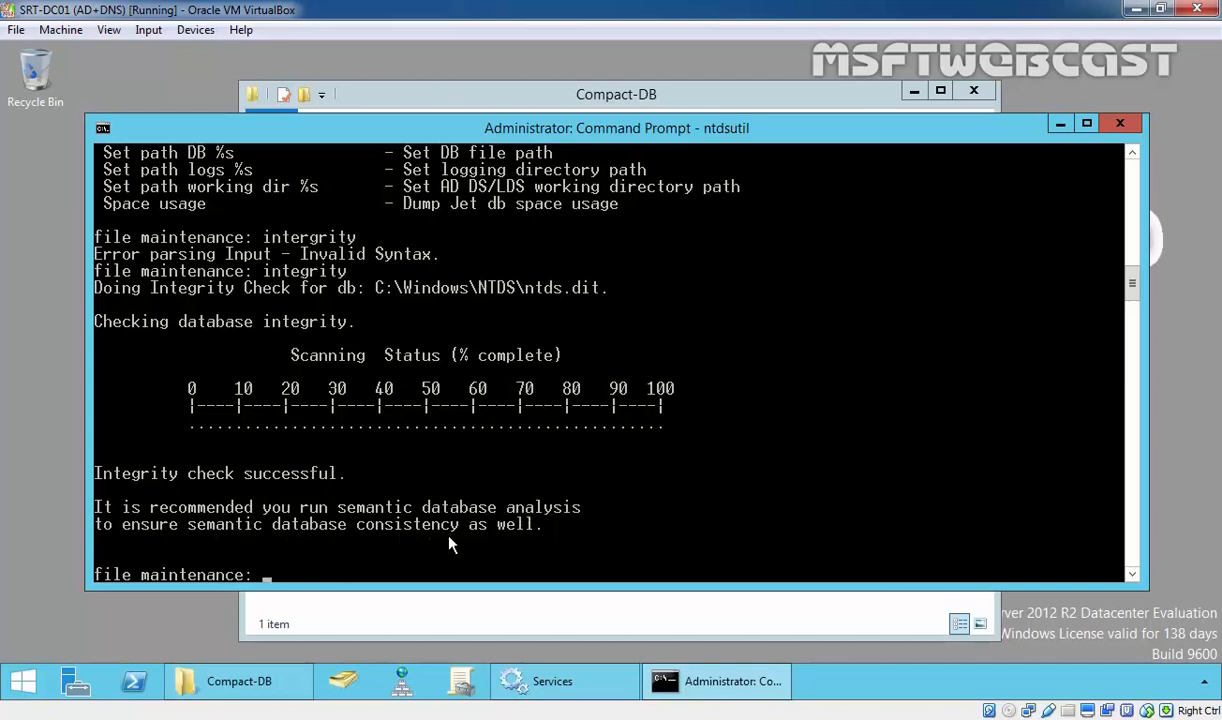
type("q")
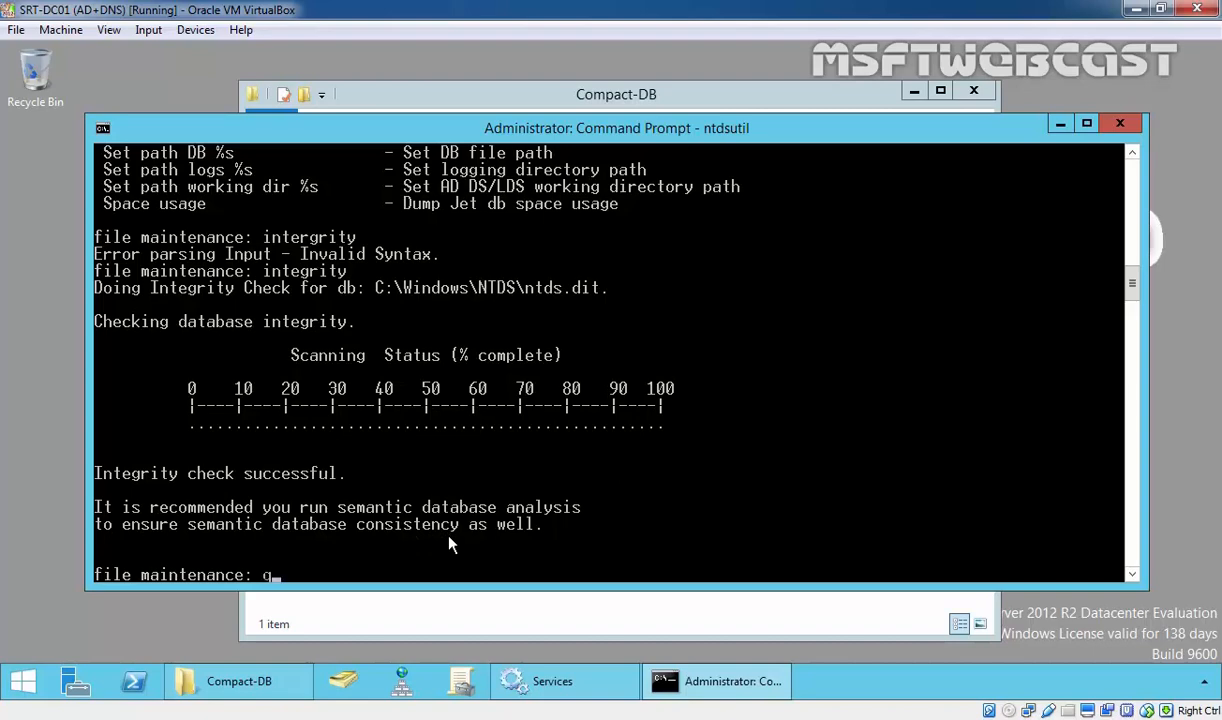
Quit file maintenance, enter Semantic database analysis, list help, and run 'go' without fixup
type("uit")
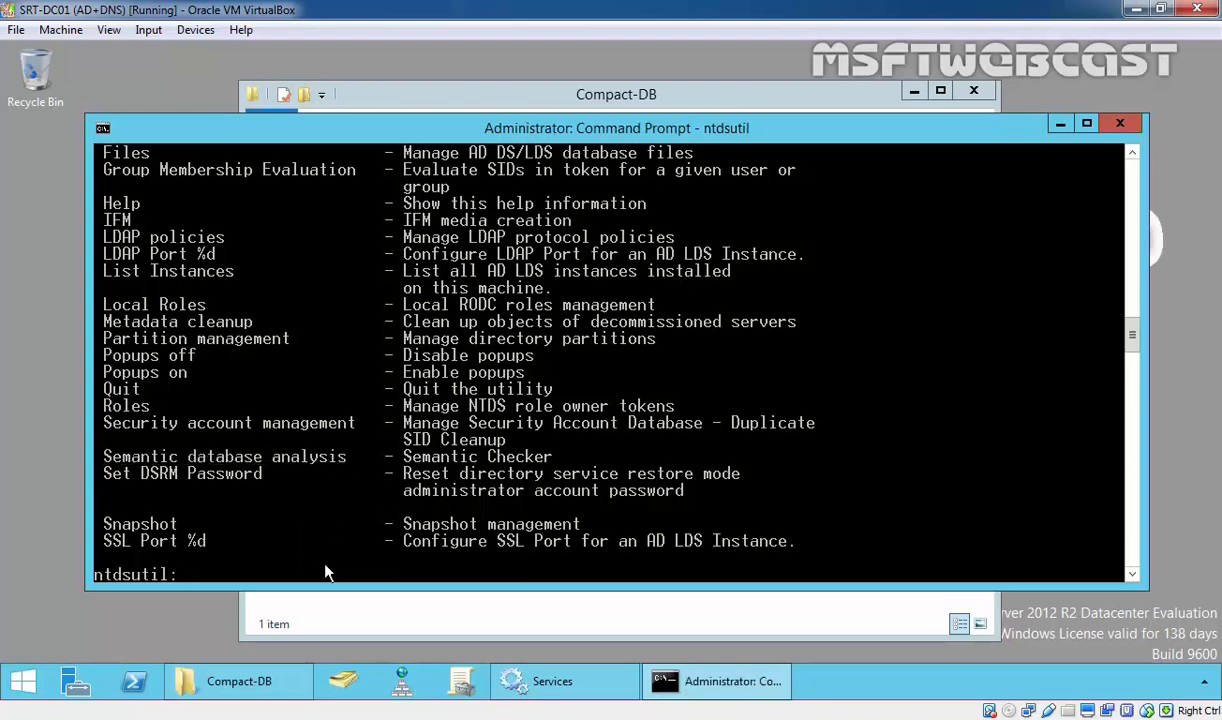
type("Semantic database analysis")
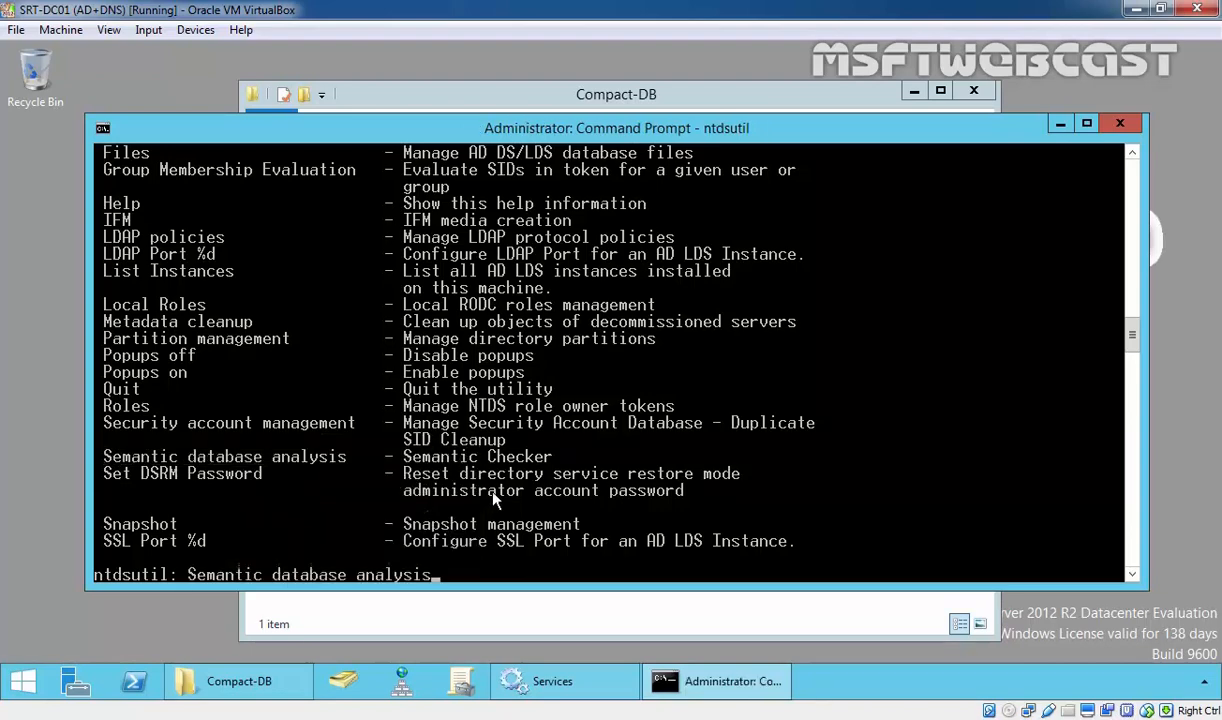
type("help")
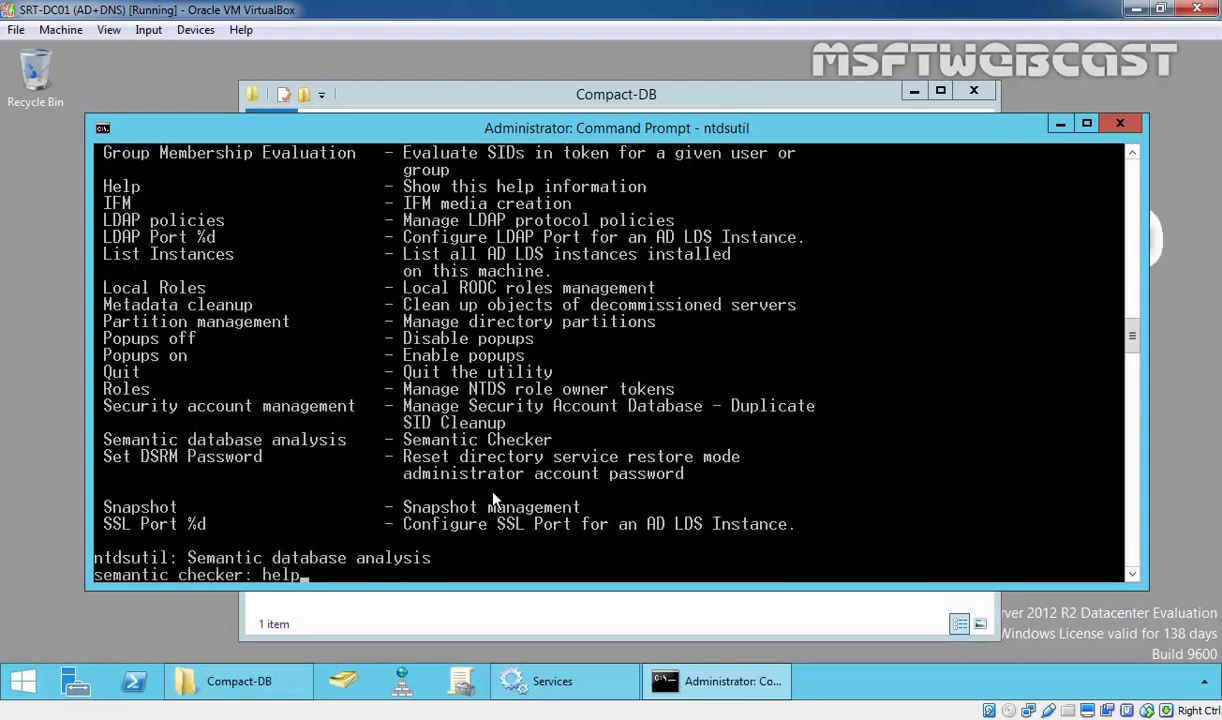
key("Enter")
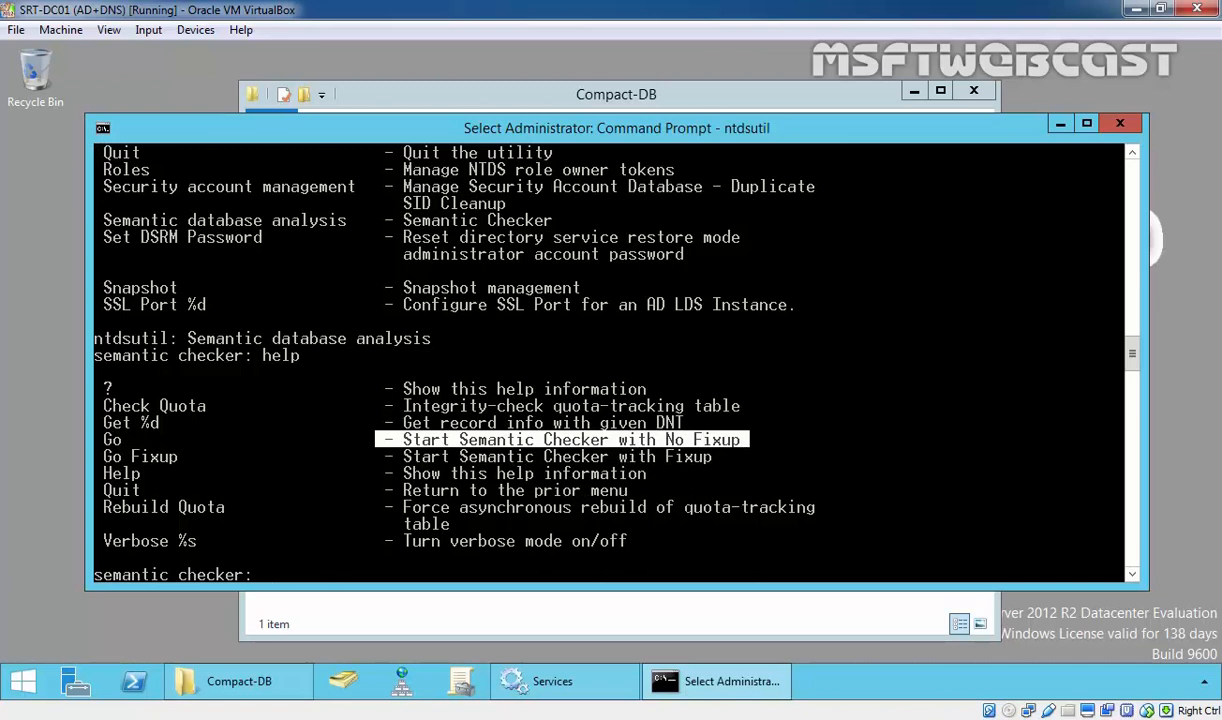
type("go")
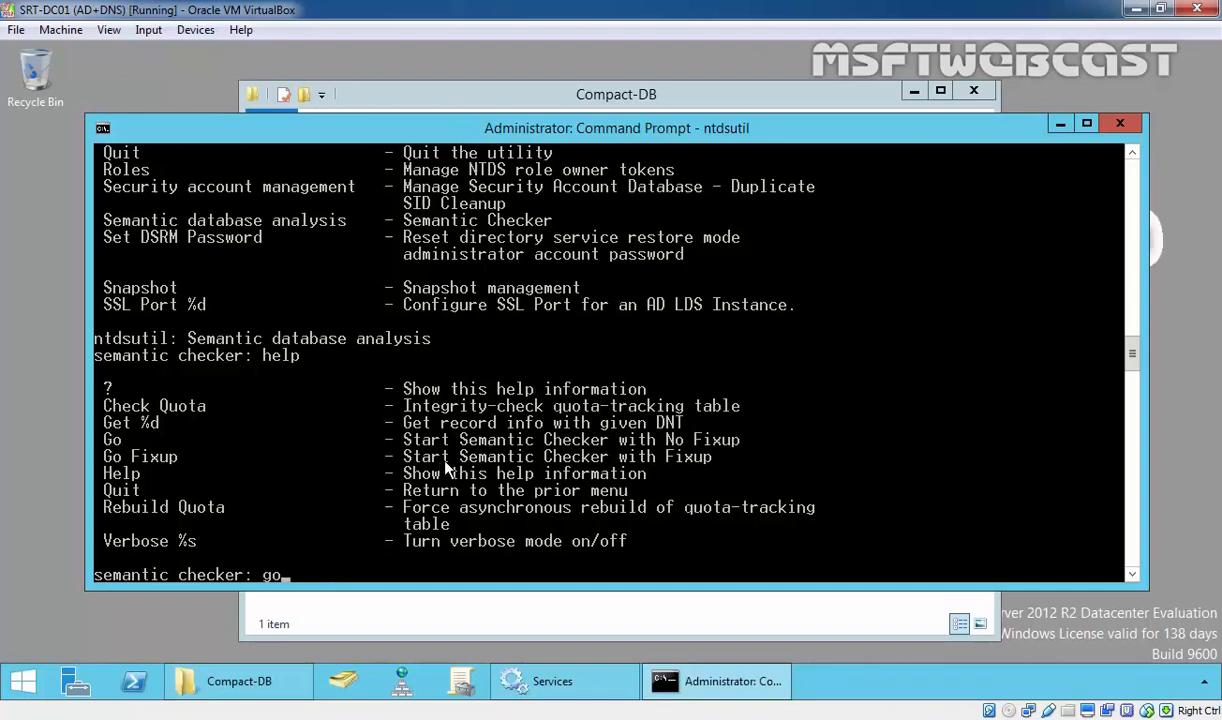
mouse_move(651, 468)
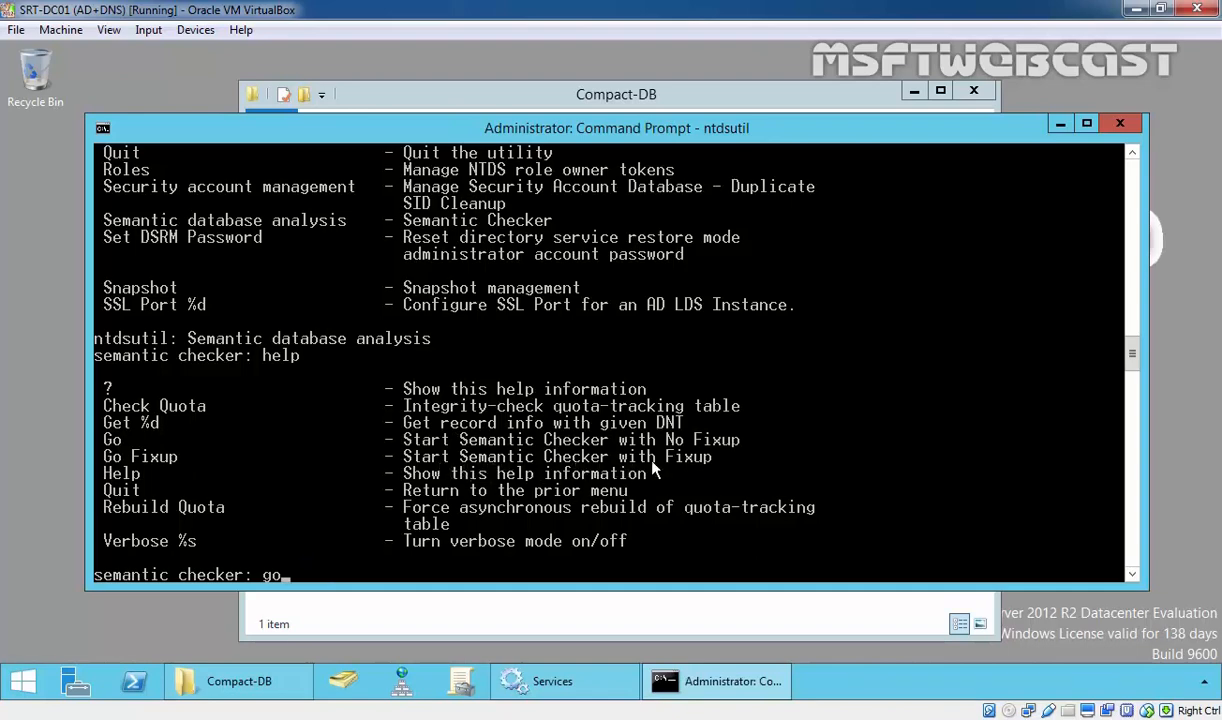
key("Return")
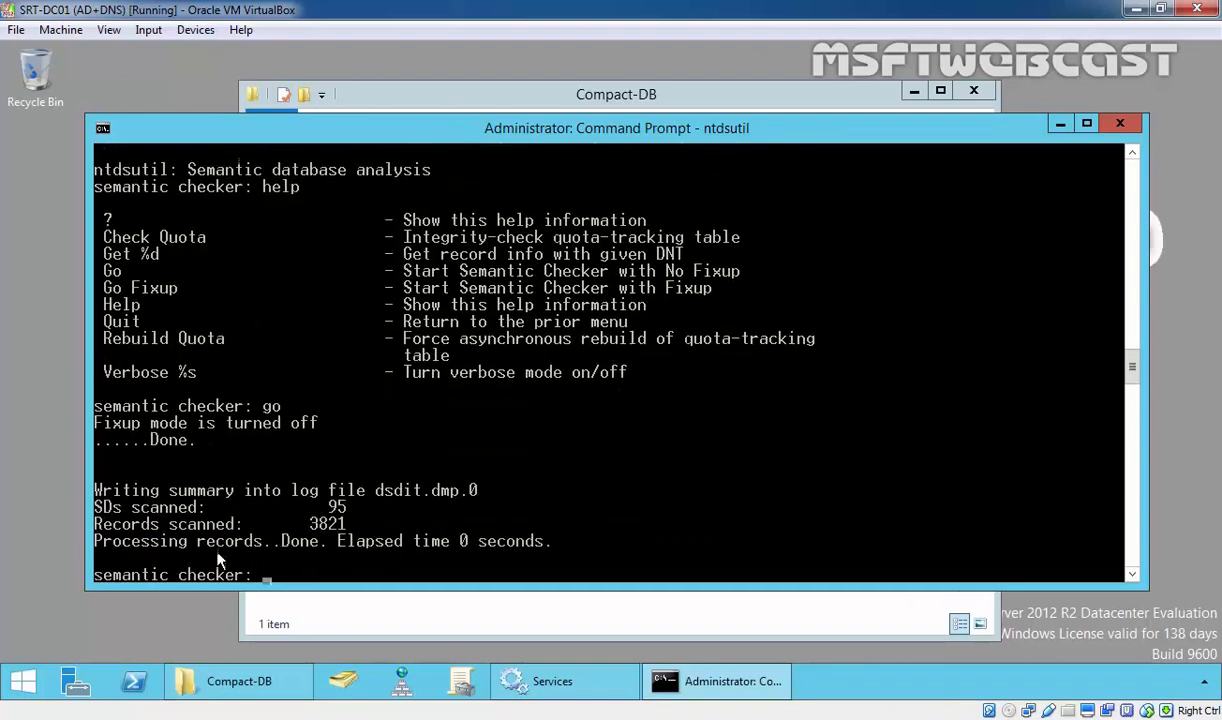
mouse_move(405, 545)
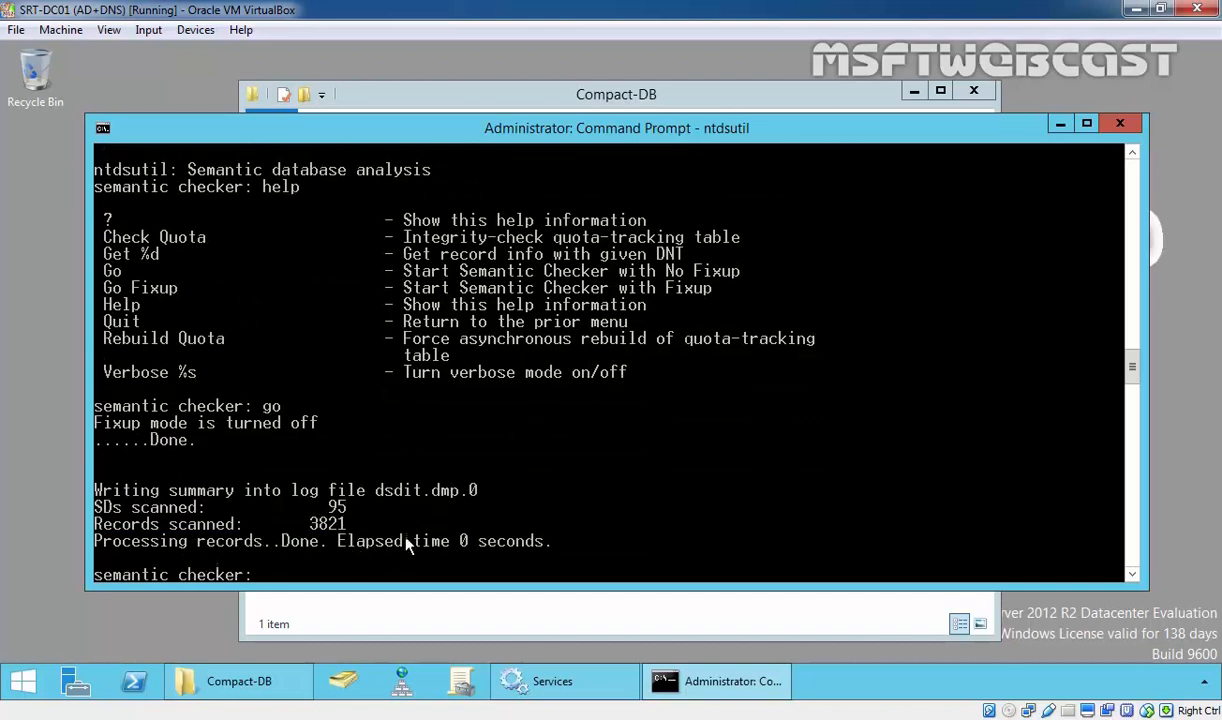
mouse_move(450, 432)
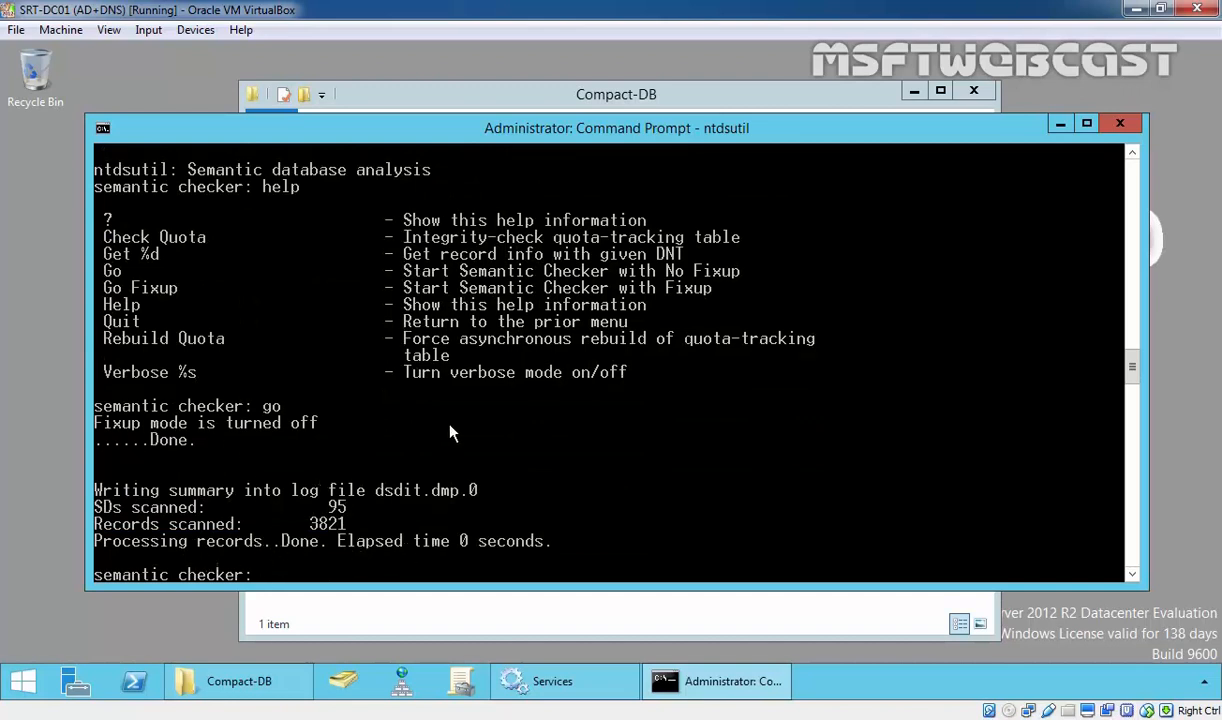
Quit ntdsutil, start Active Directory Domain Services, and close the Services and Compact-DB windows
type("q")
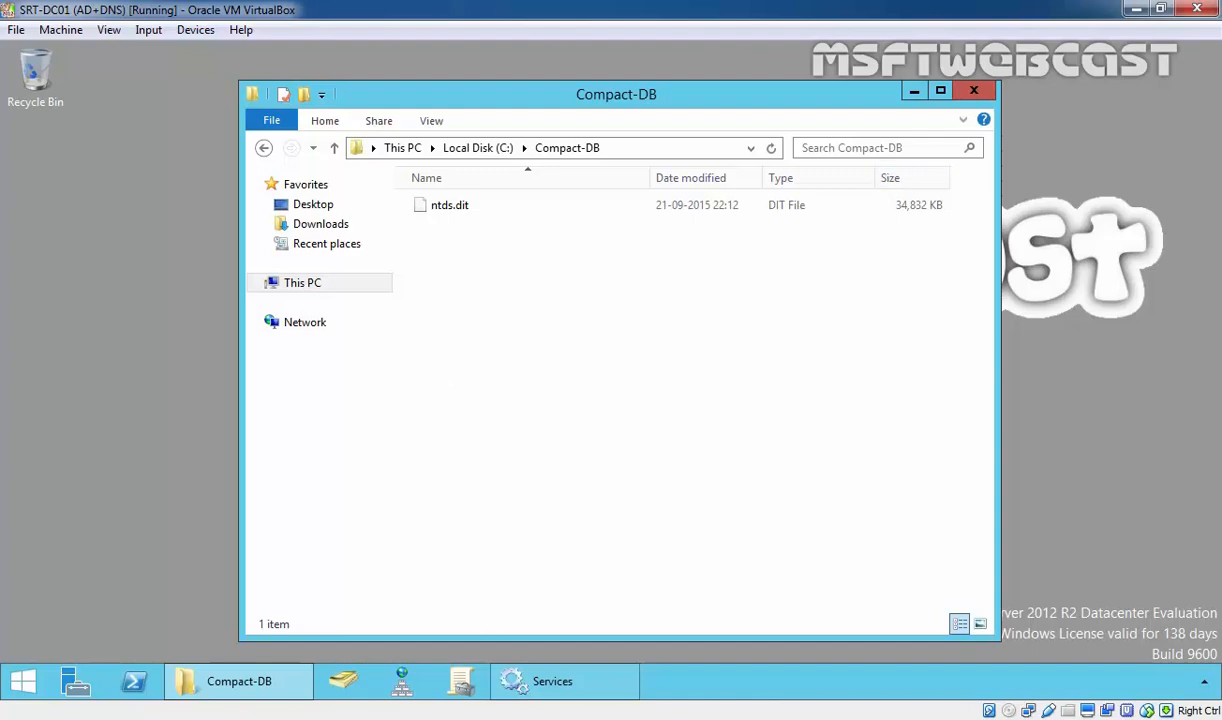
left_click(552, 681)
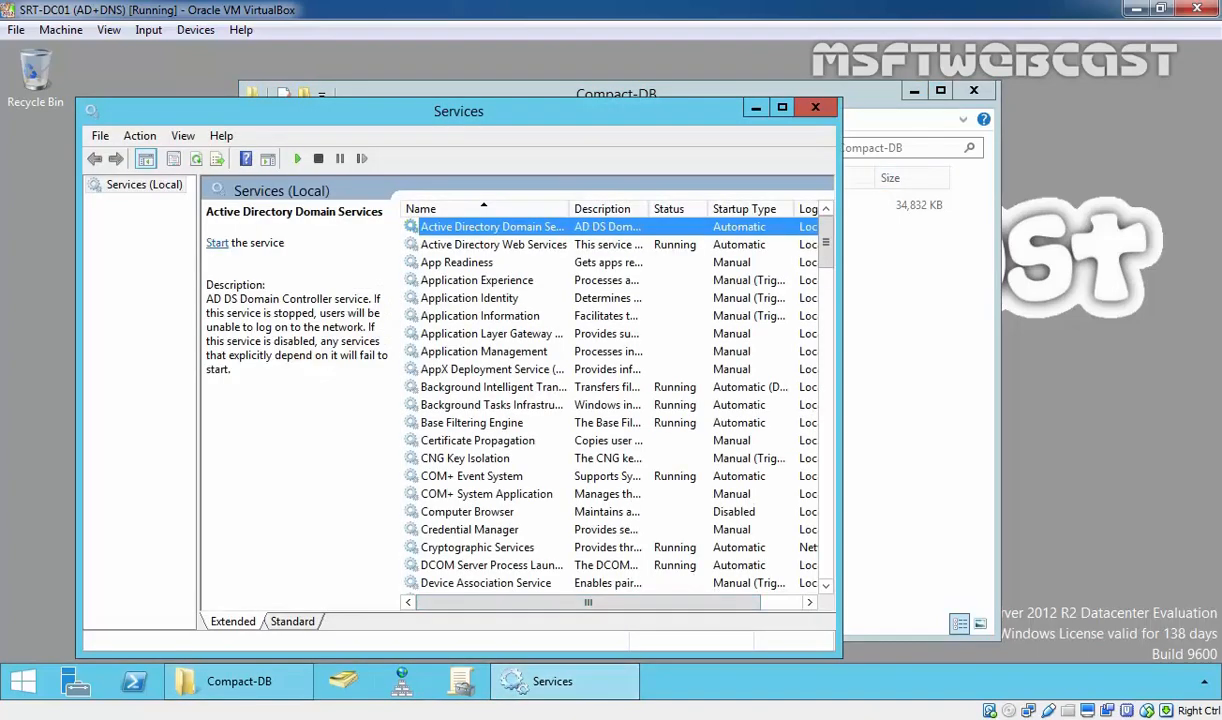
left_click(217, 242)
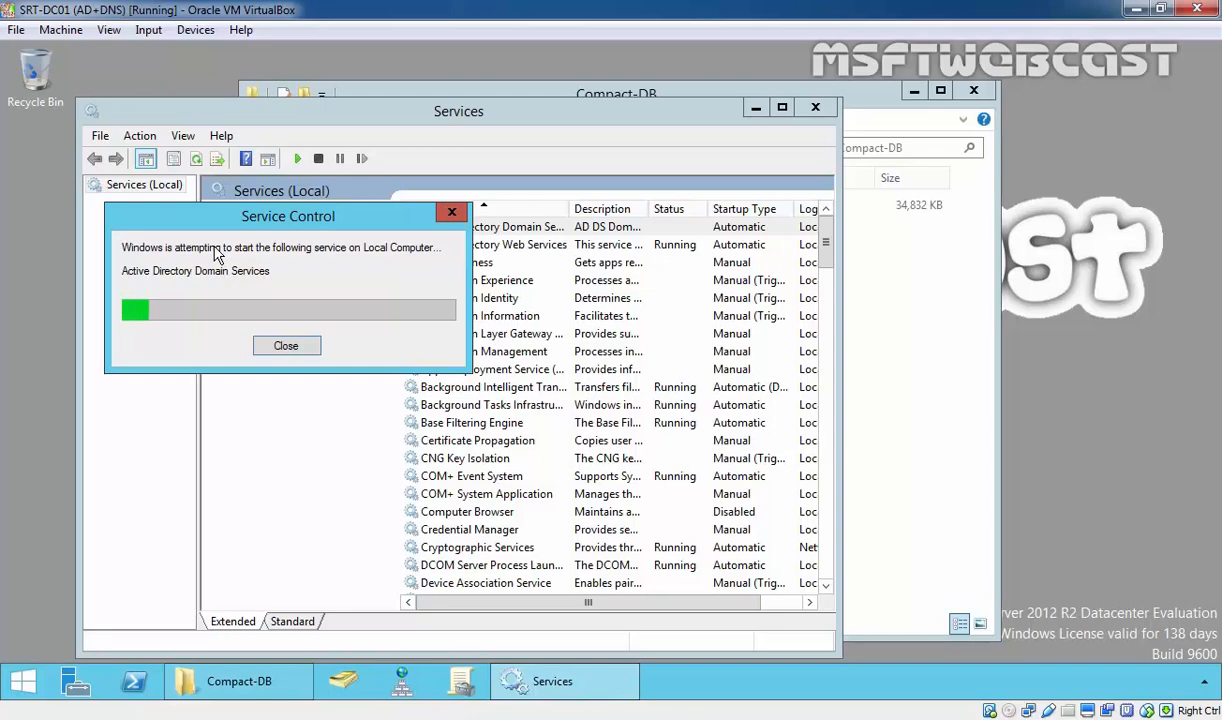
left_click(286, 345)
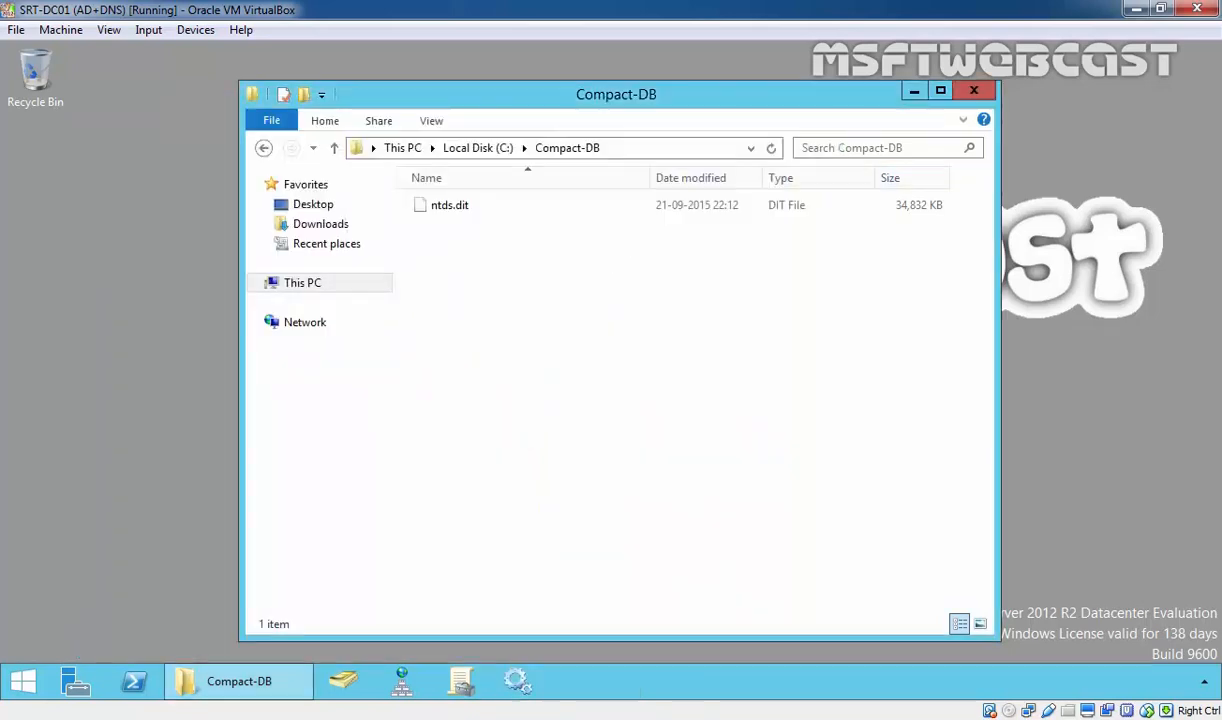
left_click(973, 90)
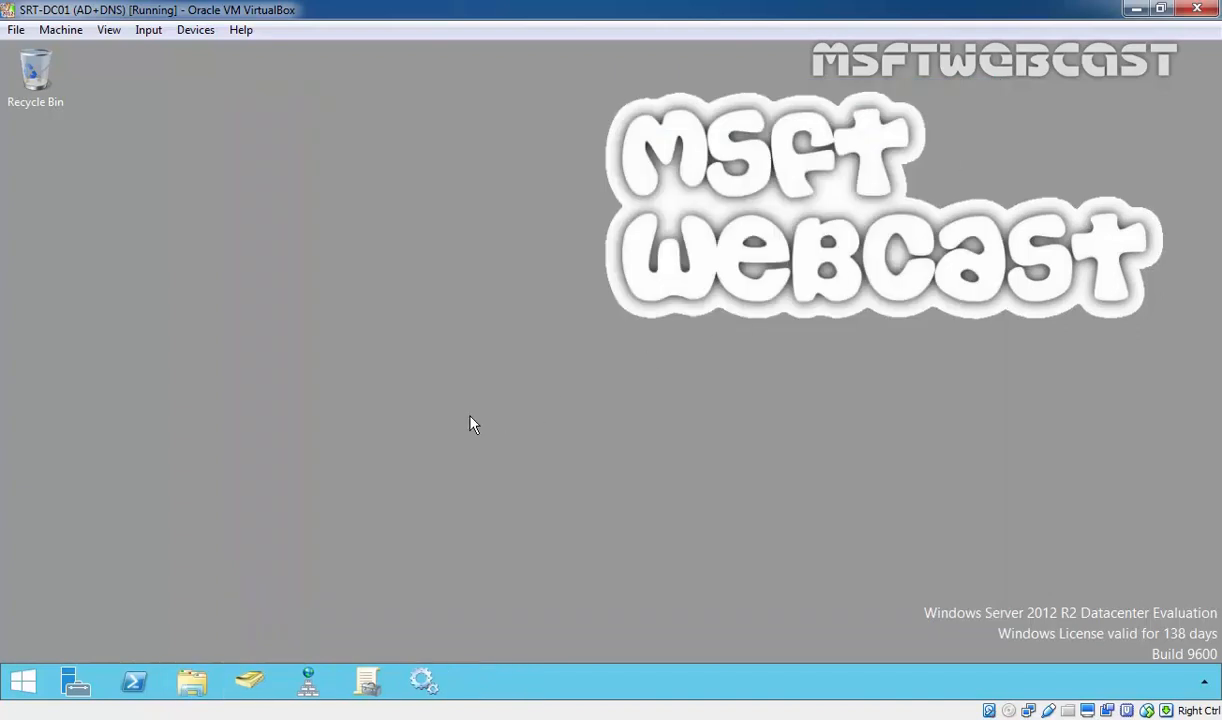